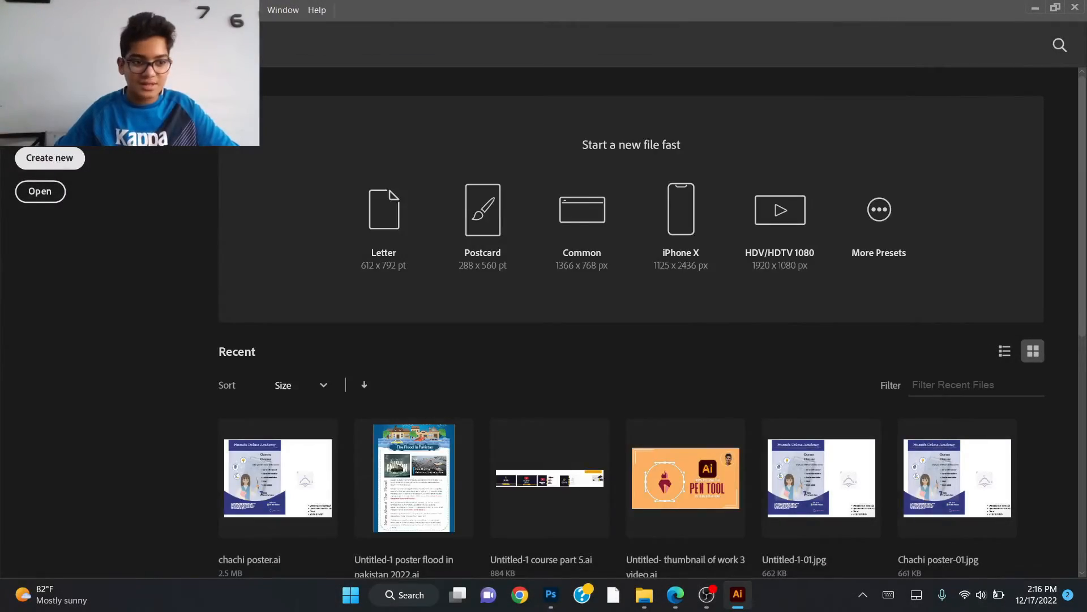
Start a new document from the Illustrator start screen
left_click(49, 157)
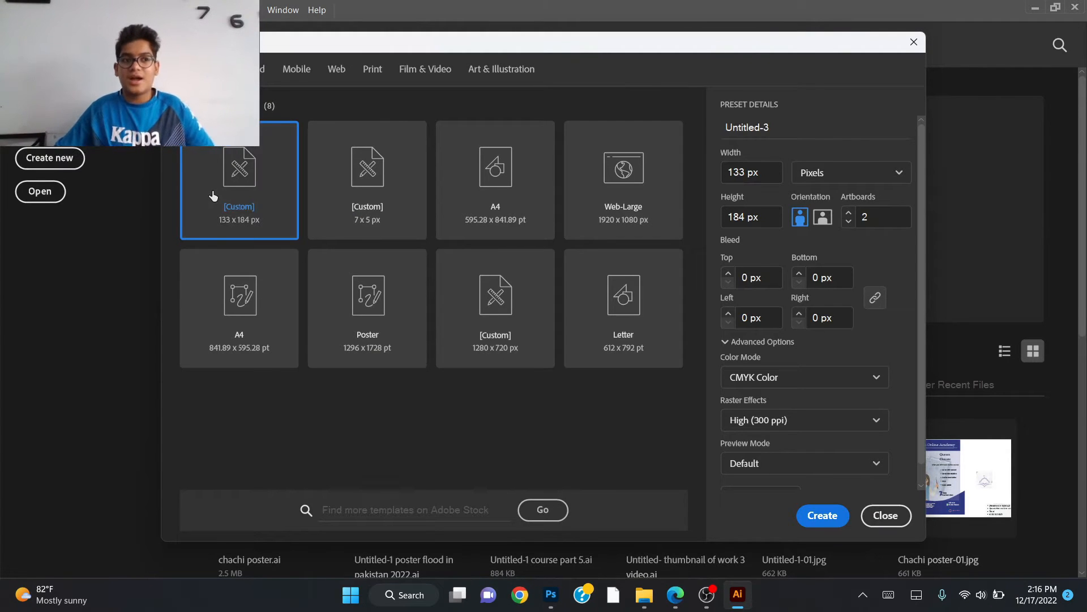
mouse_move(239, 180)
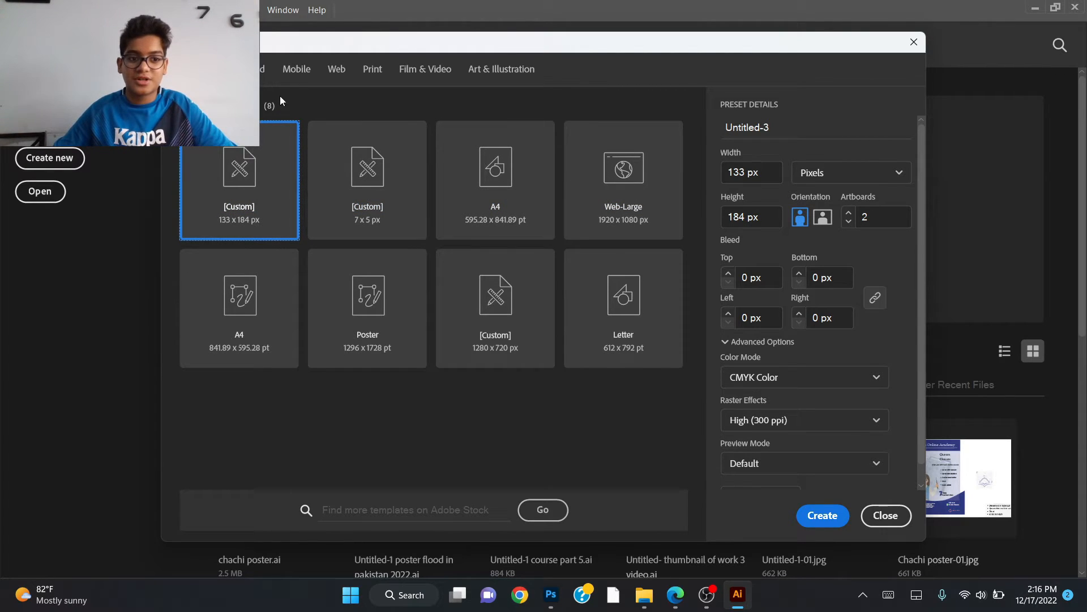
mouse_move(657, 291)
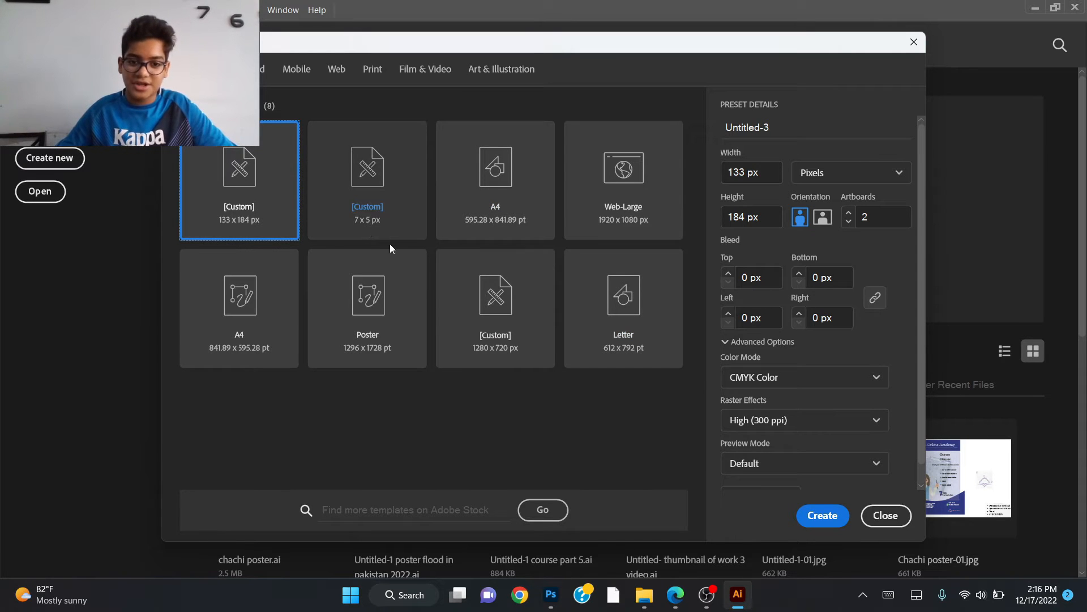
Set units to inches, width 3.5 in, height 2 in, landscape orientation
left_click(850, 172)
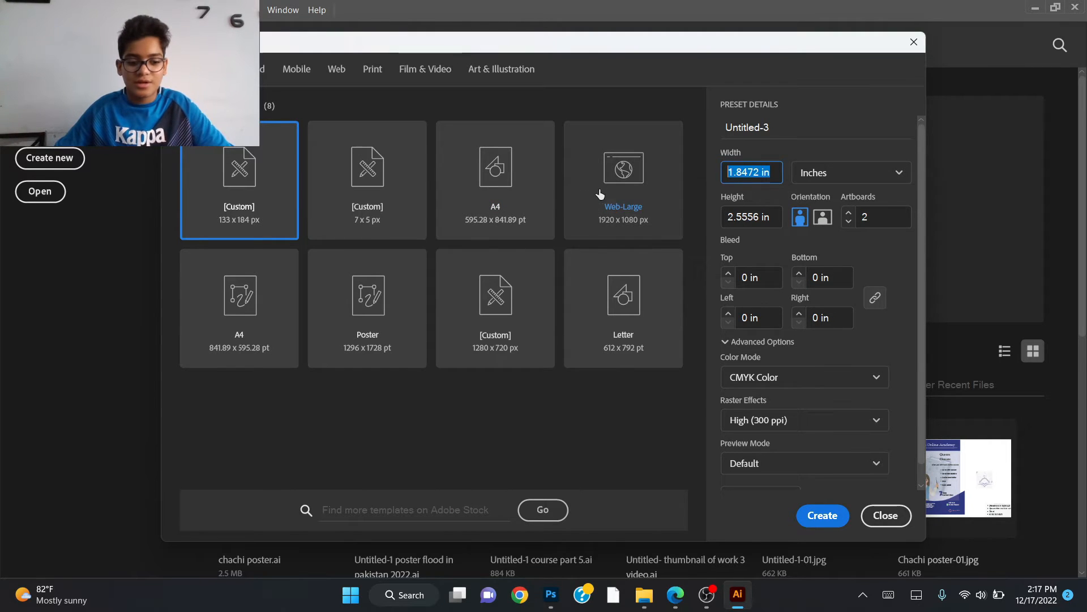
type("3.5 in")
left_click(750, 216)
type("2")
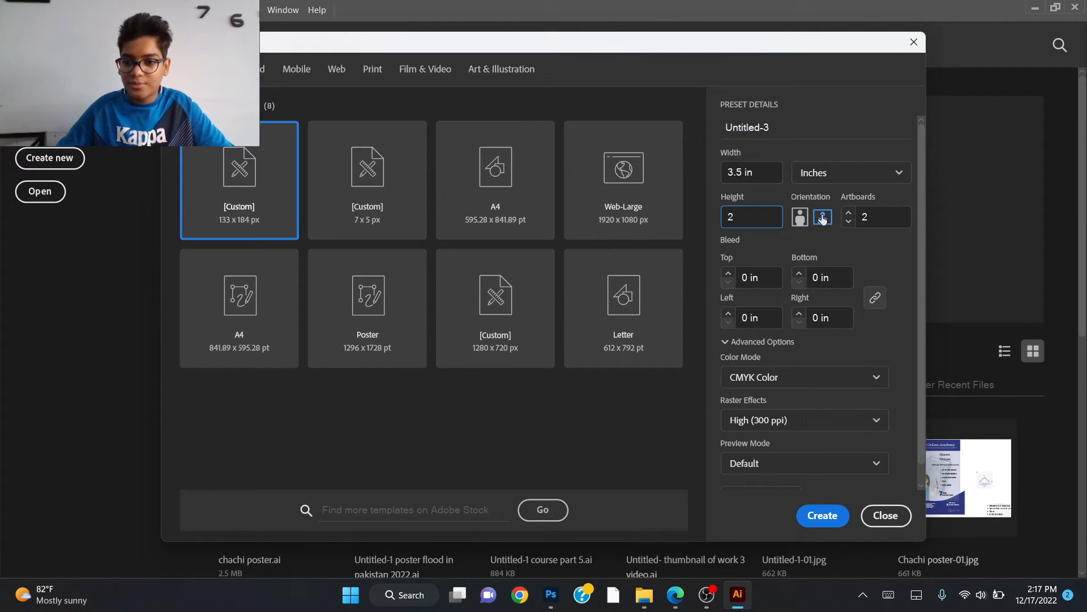
left_click(822, 218)
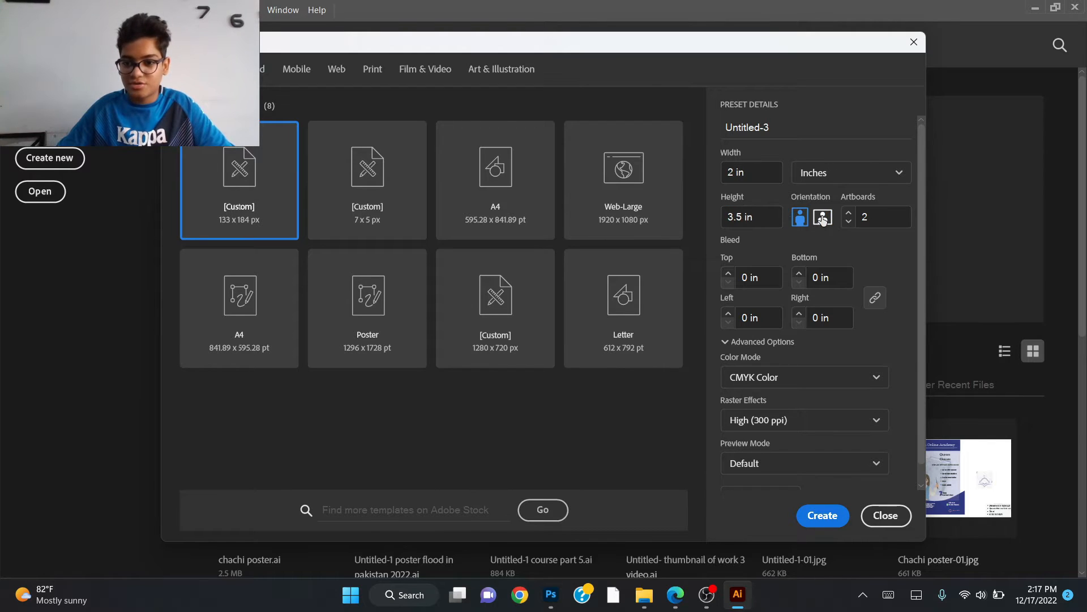
left_click(822, 216)
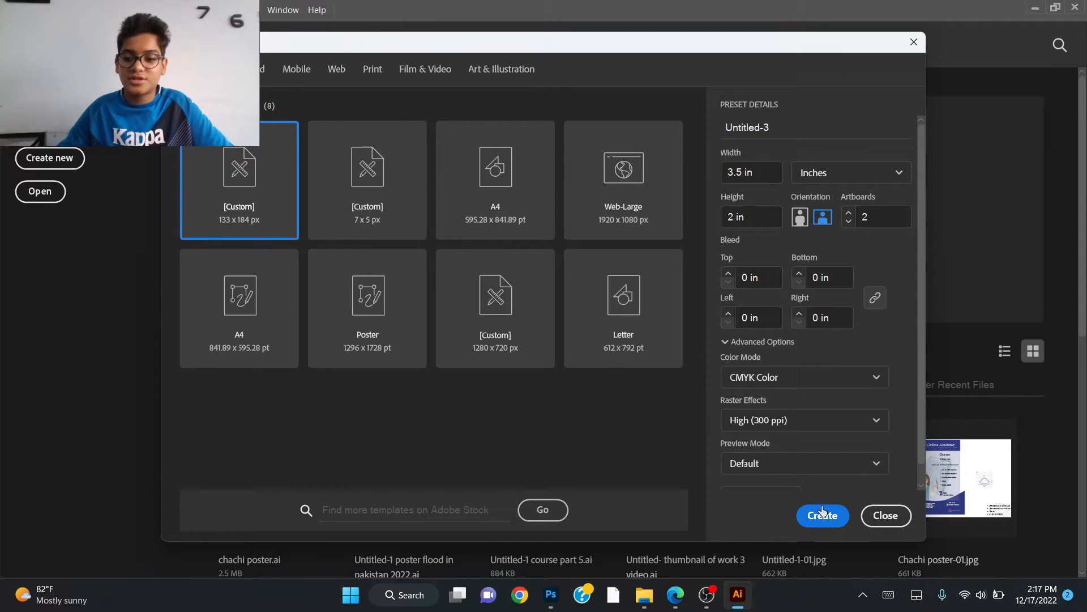
Create the document with two blank 3.5×2 in landscape artboards
left_click(822, 515)
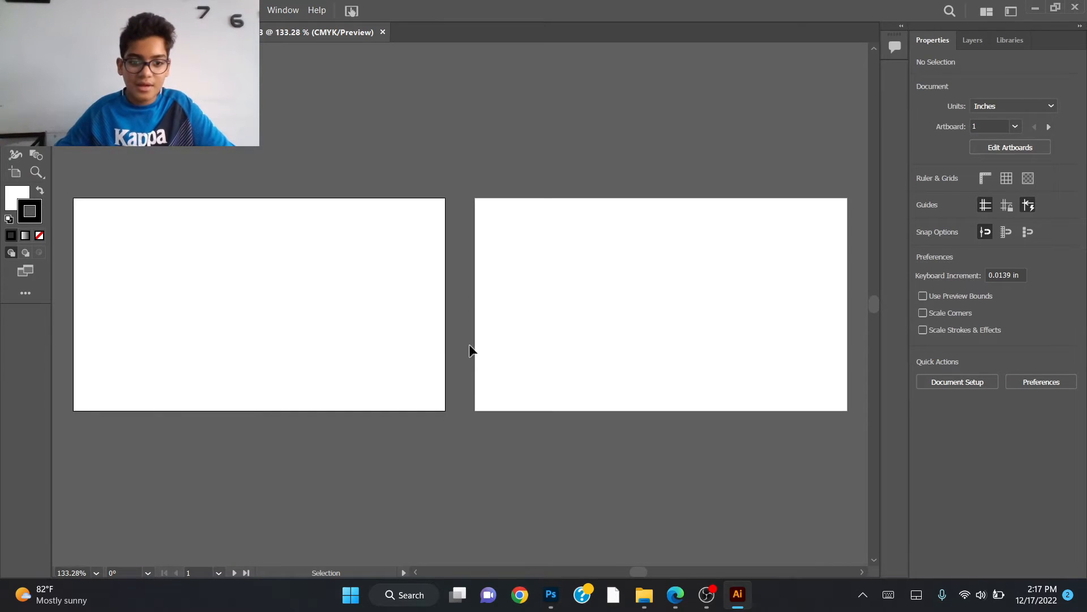
mouse_move(453, 197)
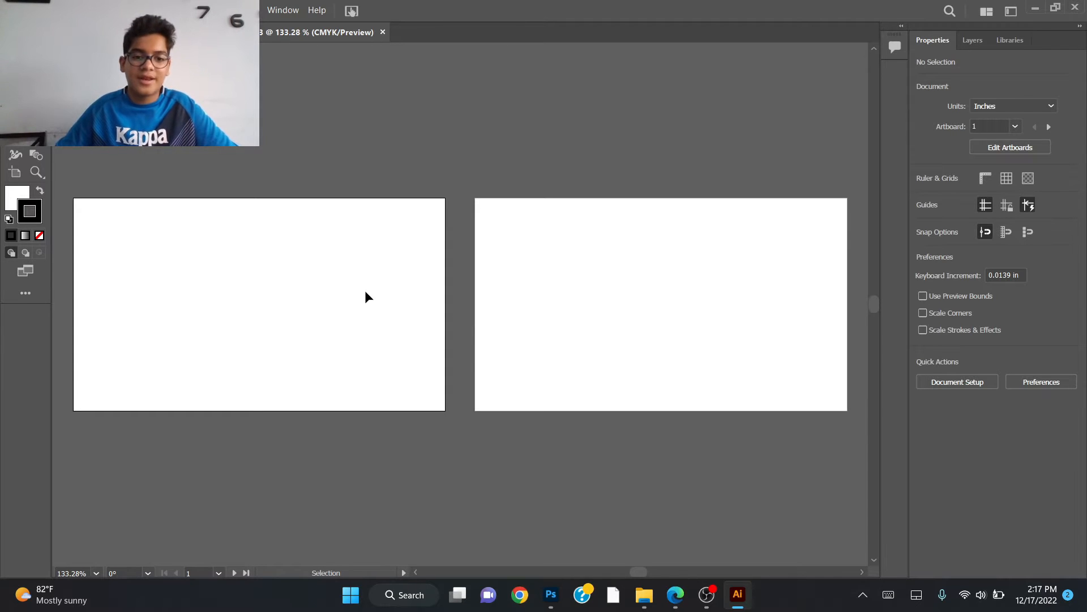
mouse_move(454, 145)
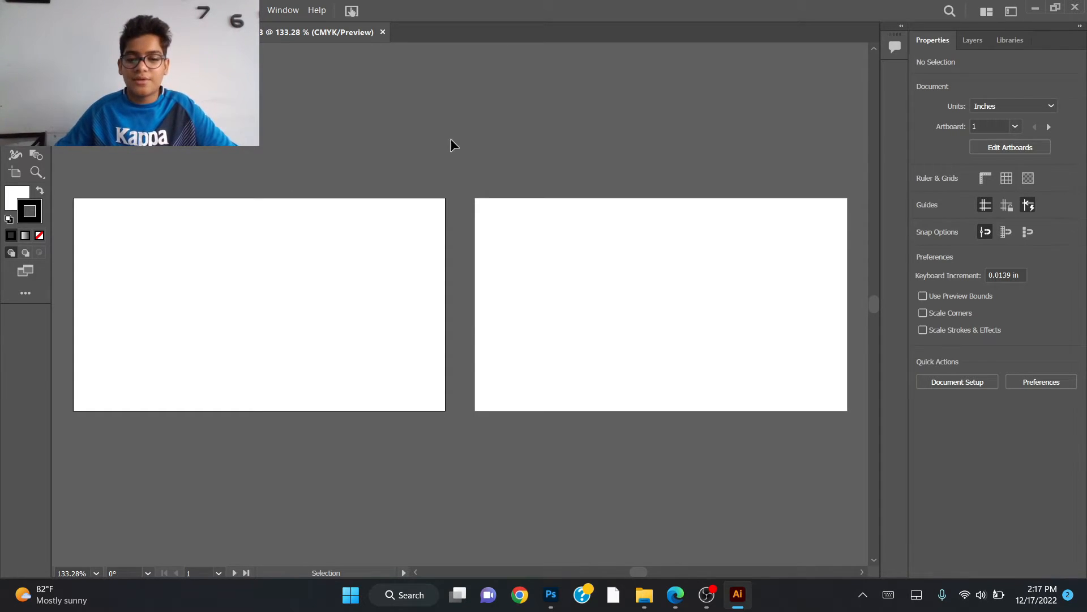
left_click(550, 595)
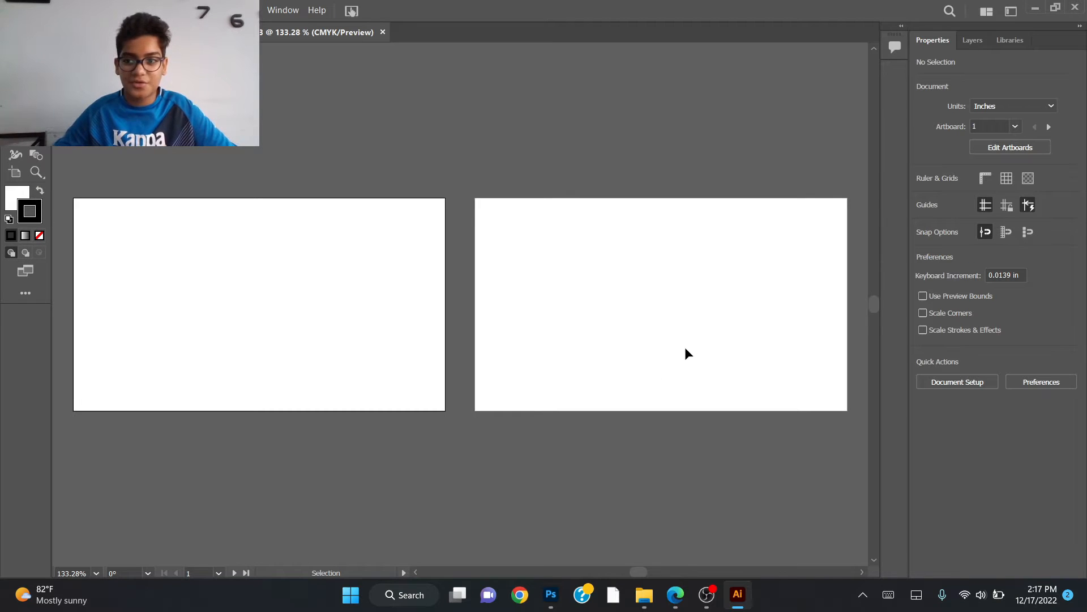
mouse_move(506, 237)
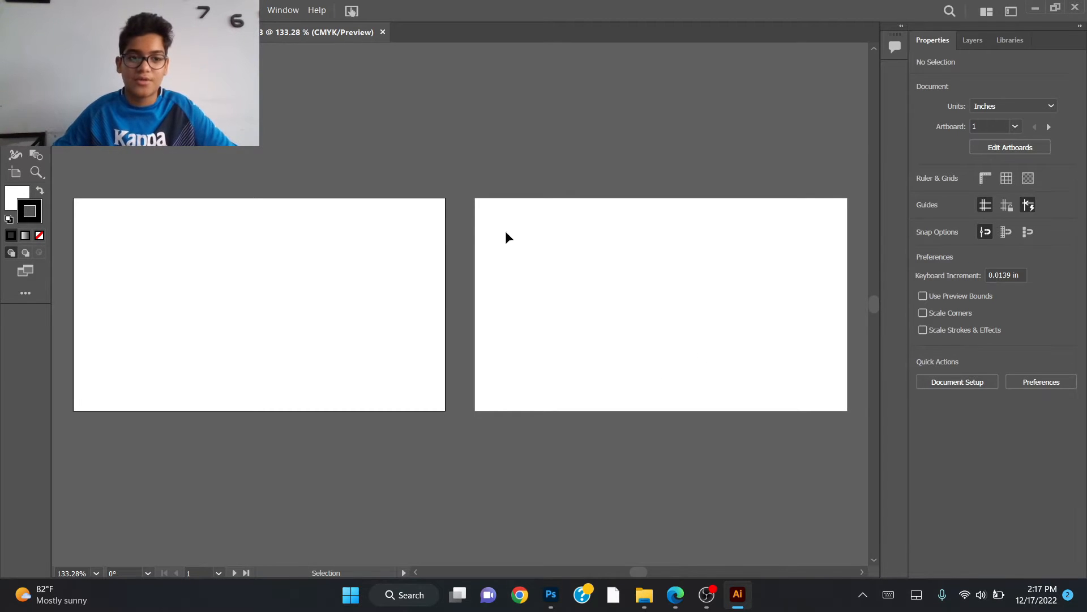
mouse_move(523, 282)
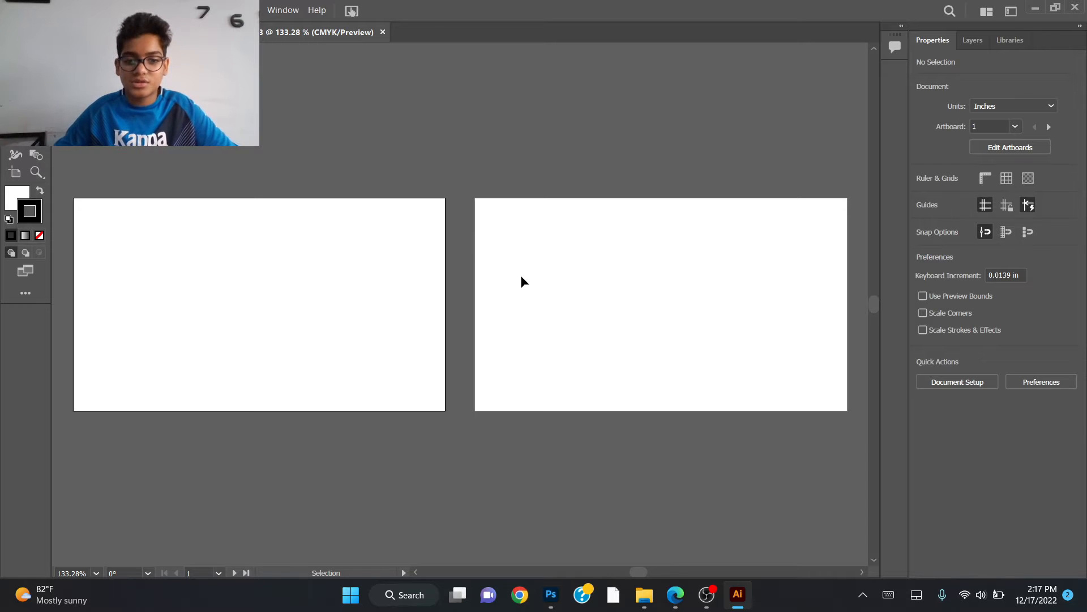
mouse_move(656, 195)
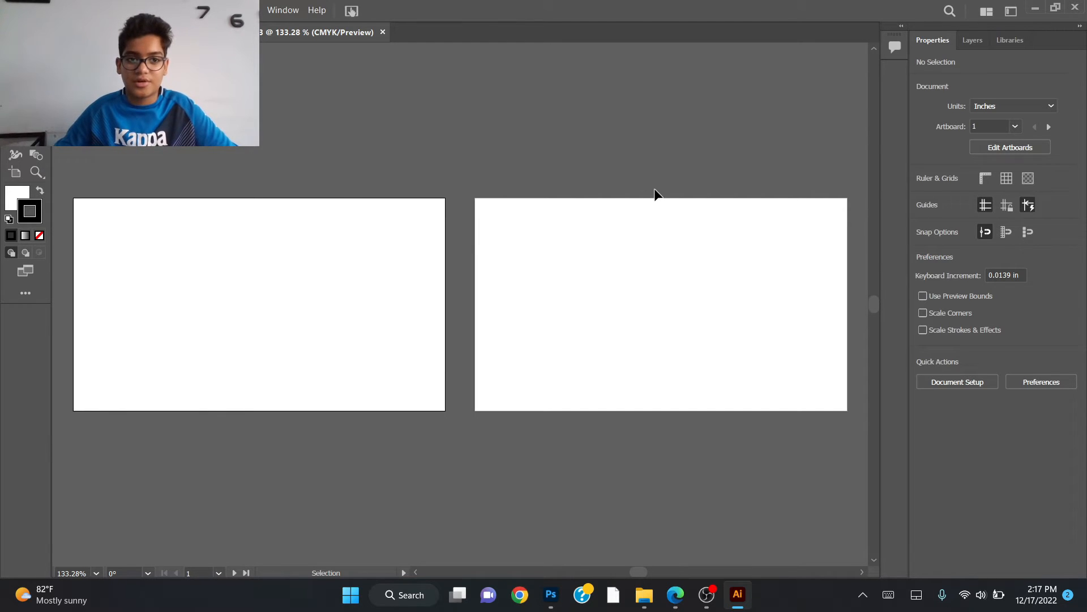
mouse_move(510, 179)
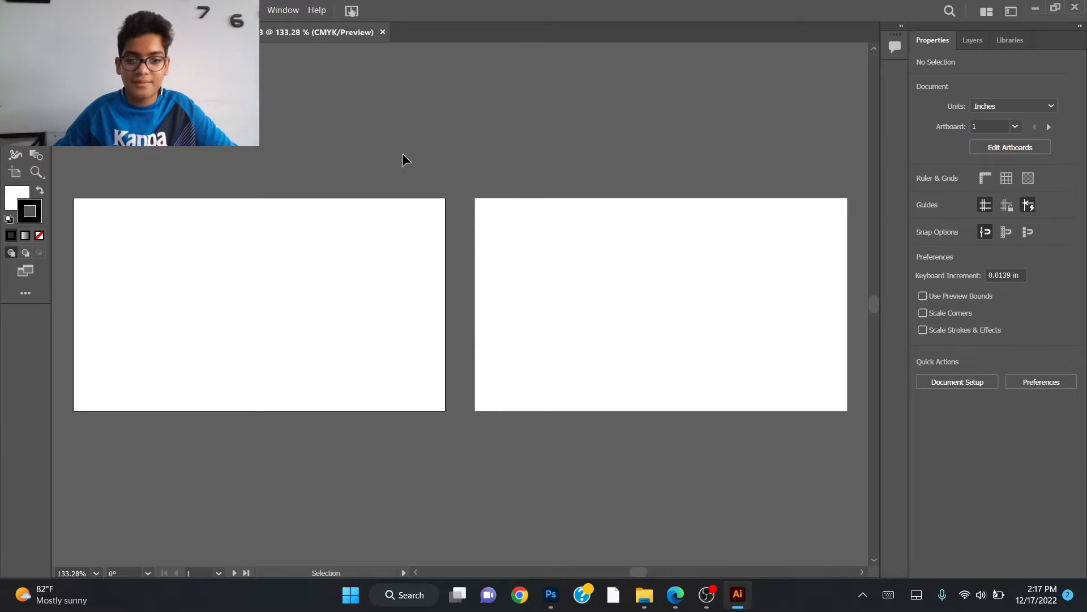
mouse_move(689, 543)
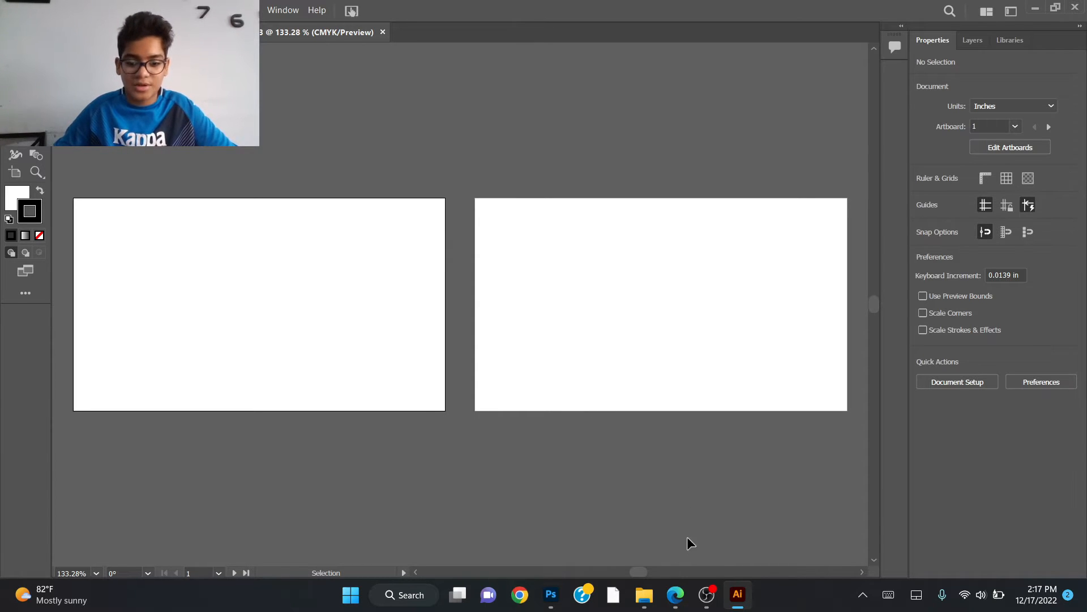
mouse_move(680, 576)
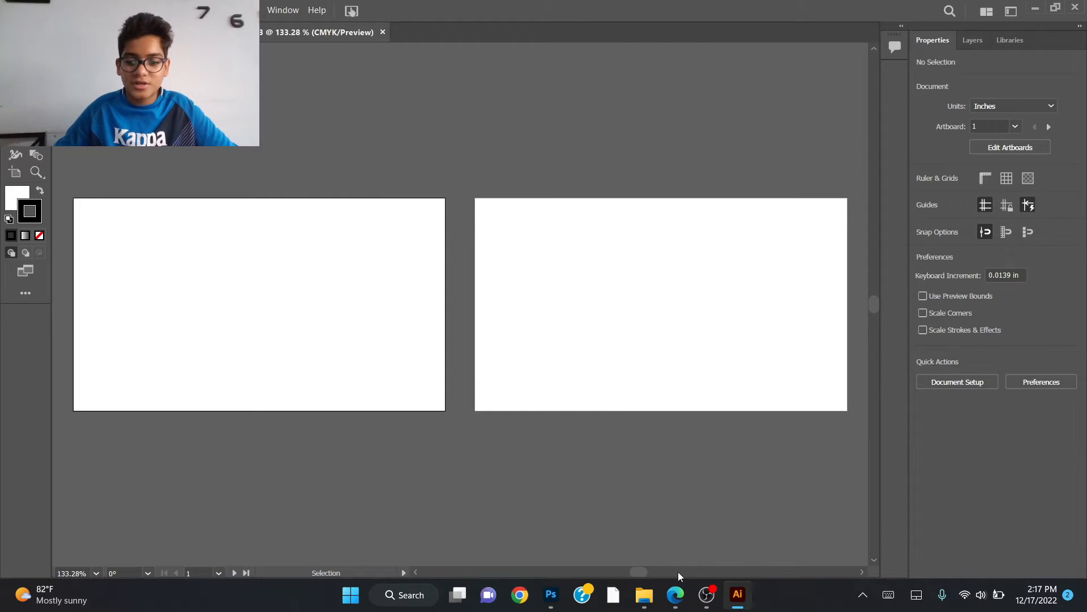
Screenshot the Pinterest envelope mockup pin in Edge and return to Illustrator
left_click(674, 594)
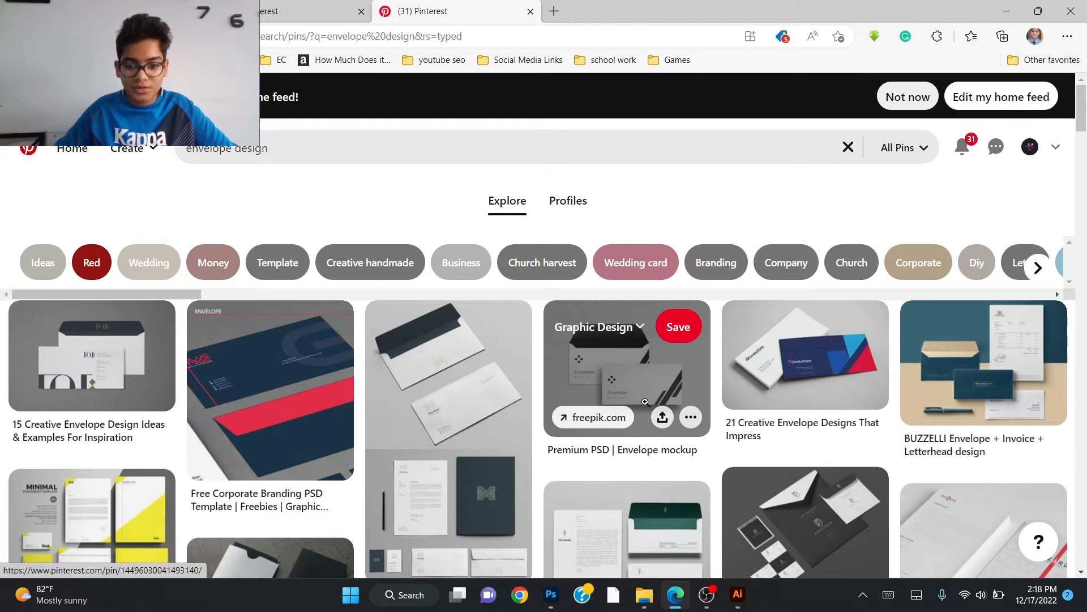
left_click(627, 367)
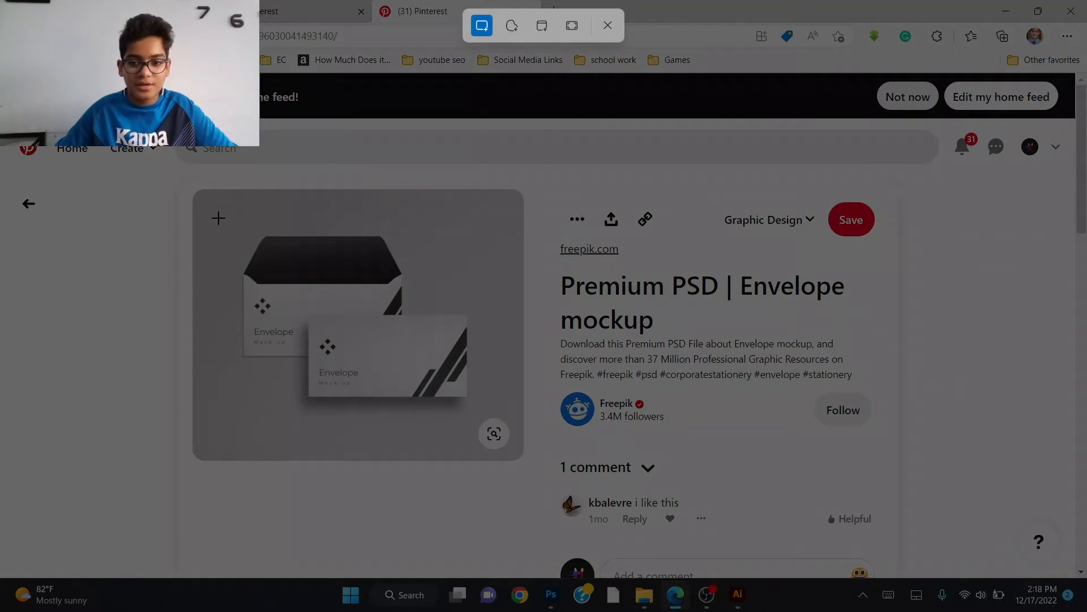
left_click(607, 26)
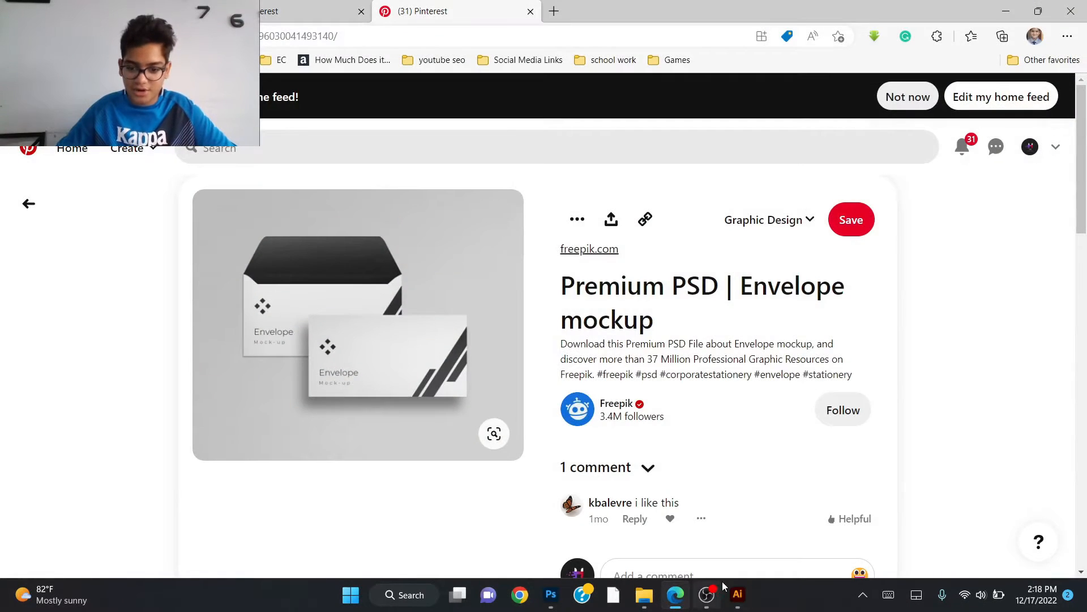
left_click(736, 594)
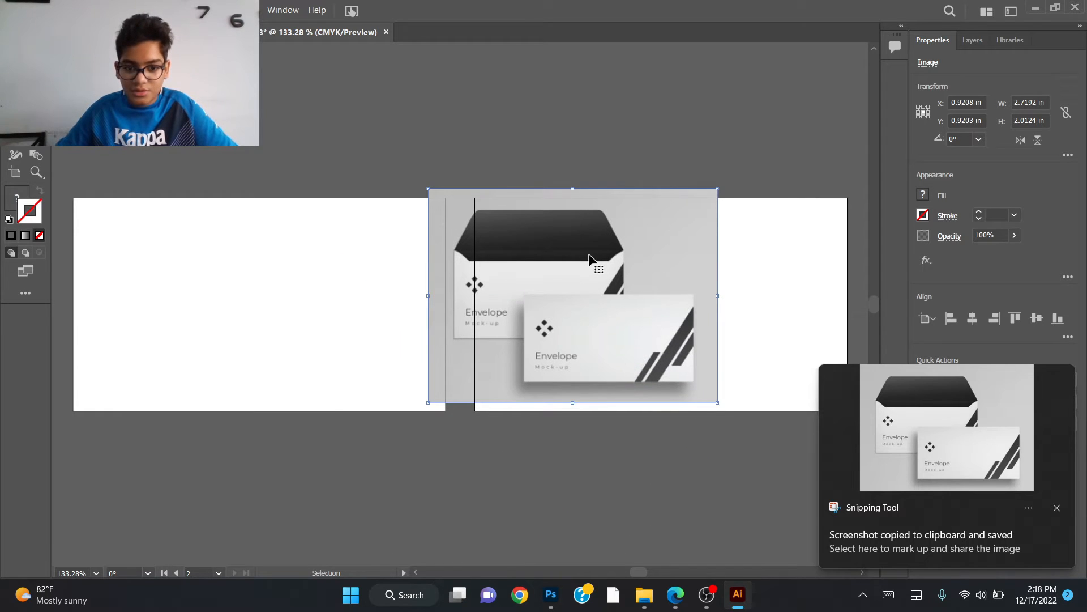
Move the pasted mockup reference image below the two artboards
left_click_drag(572, 294, 493, 434)
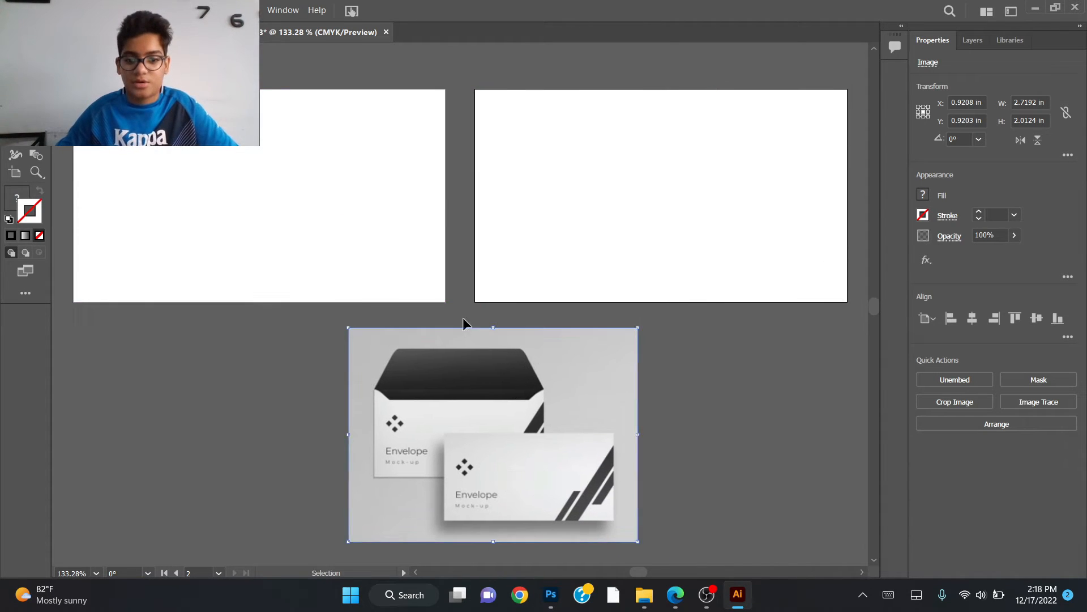
left_click_drag(493, 434, 589, 444)
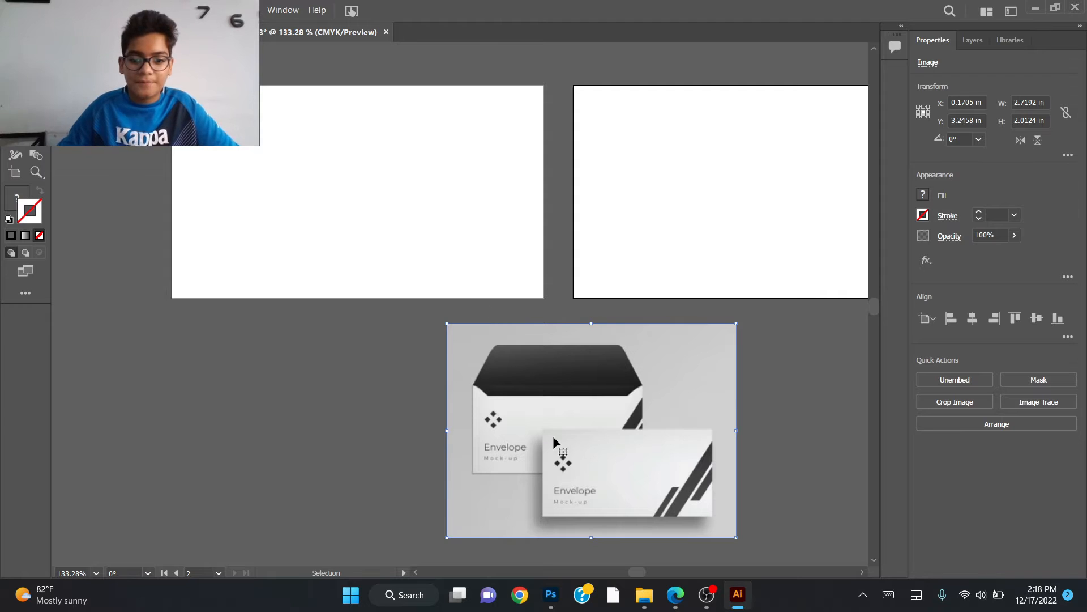
mouse_move(471, 299)
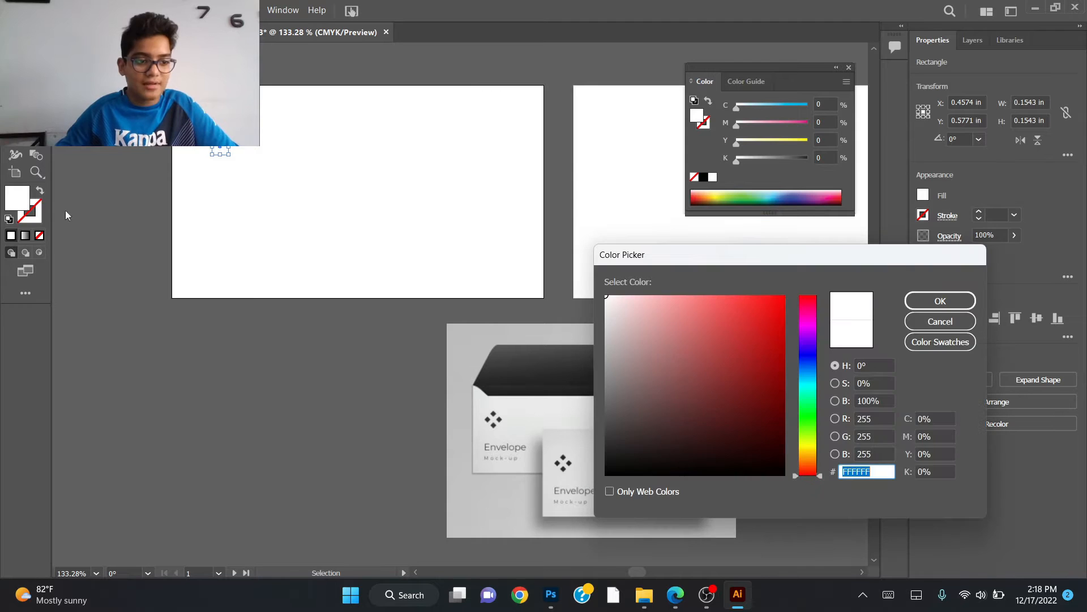
Draw a small black square over the reference logo's top dot and rotate it diagonally
left_click(939, 300)
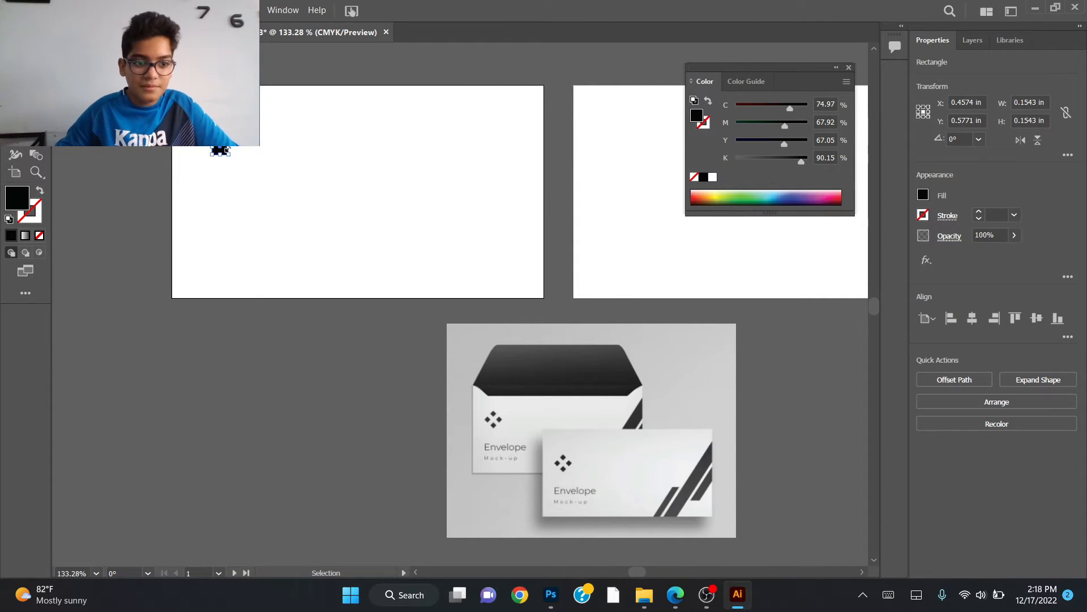
left_click_drag(215, 154, 264, 155)
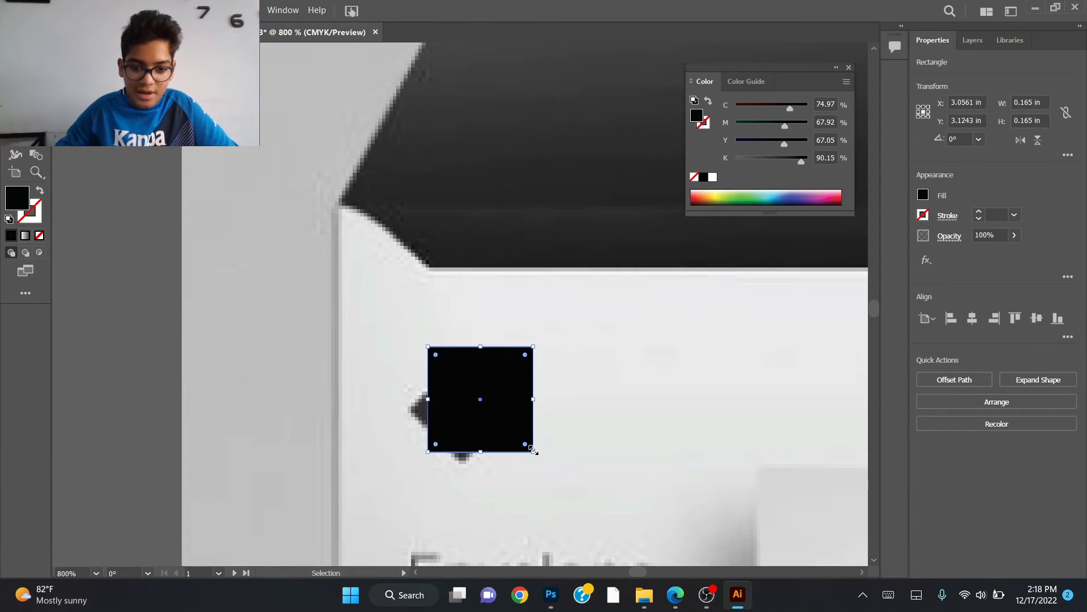
left_click_drag(532, 449, 493, 418)
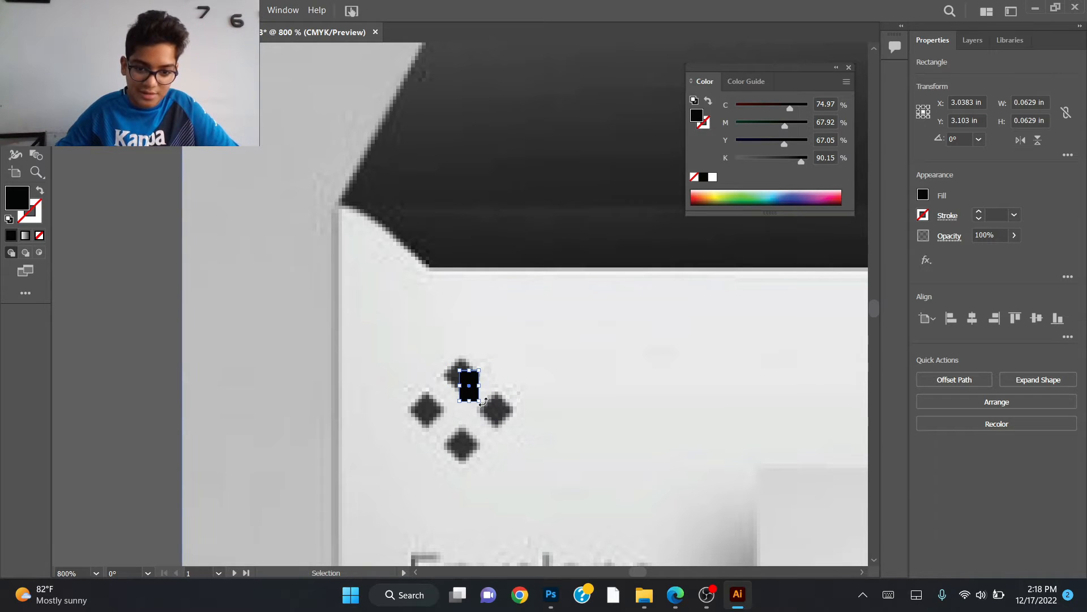
left_click_drag(477, 396, 466, 382)
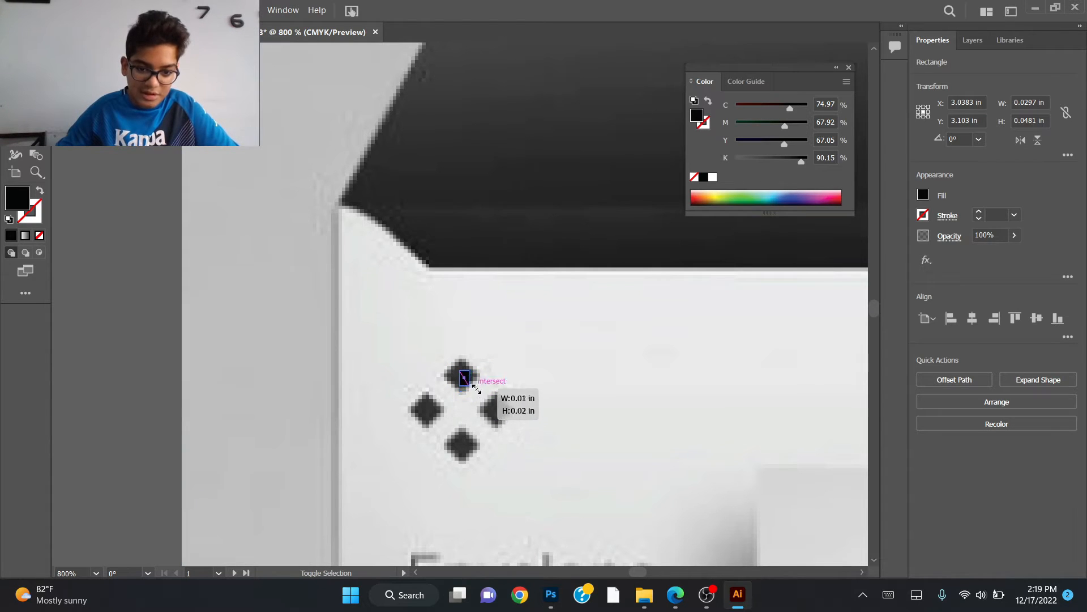
left_click_drag(464, 376, 483, 398)
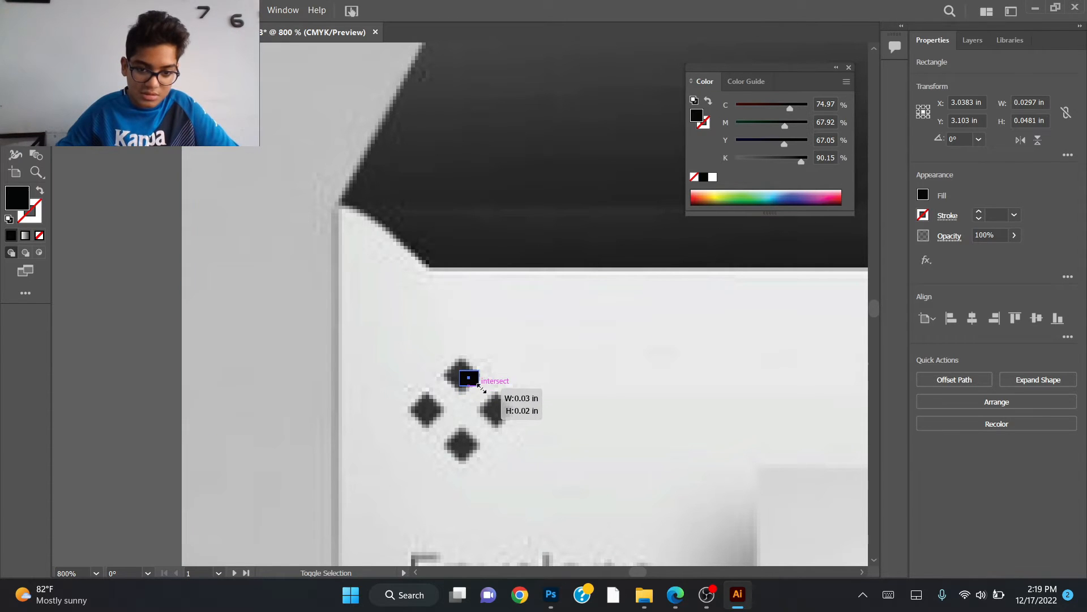
left_click_drag(466, 378, 476, 396)
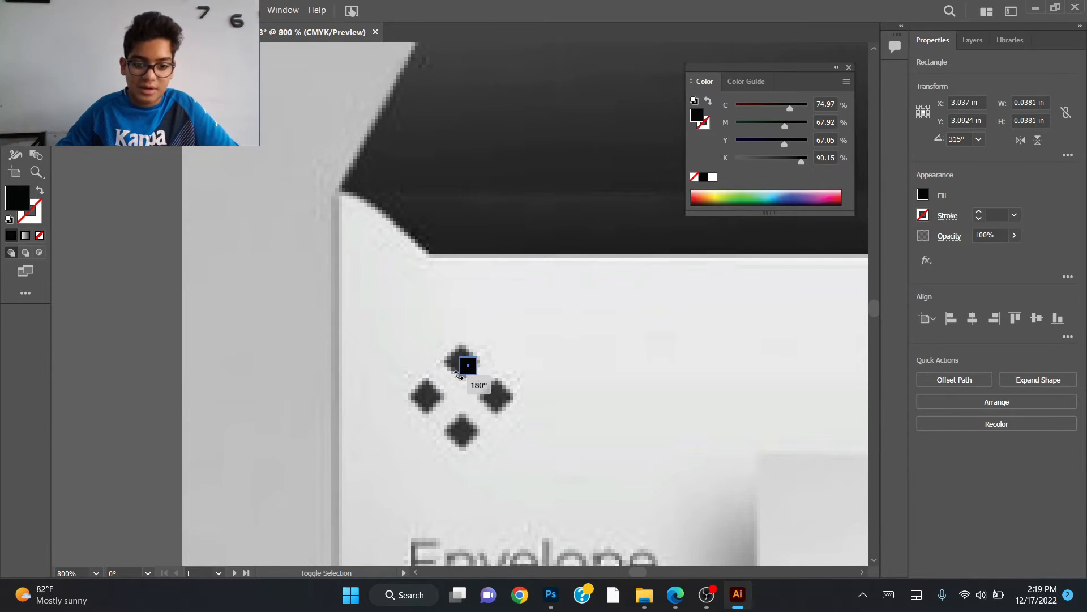
Scale the diamond to the top dot and copy it onto the left and right dots
left_click_drag(467, 363, 467, 363)
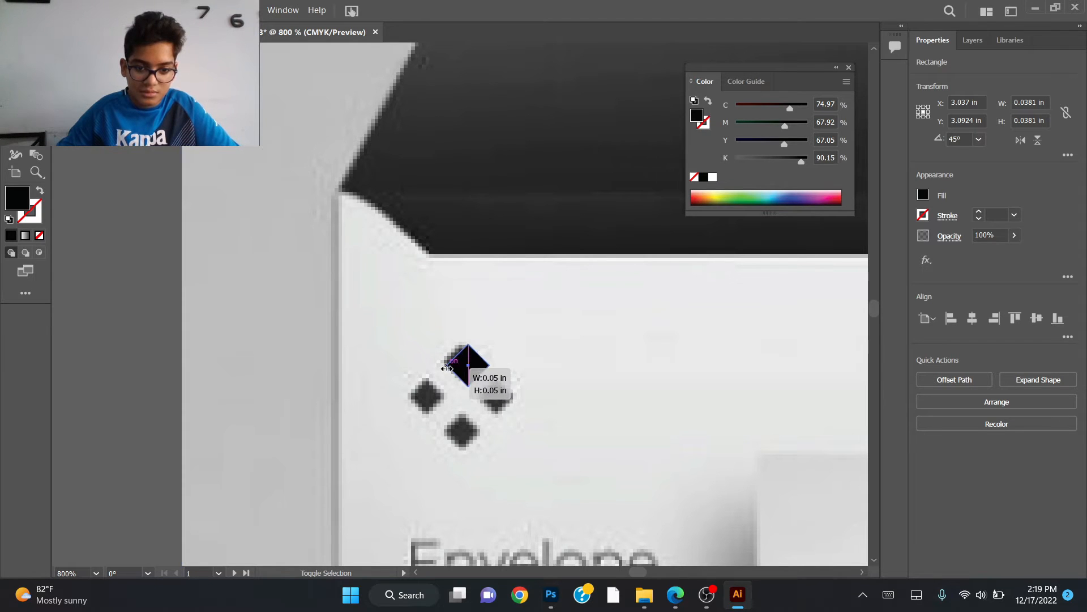
left_click_drag(452, 362, 461, 365)
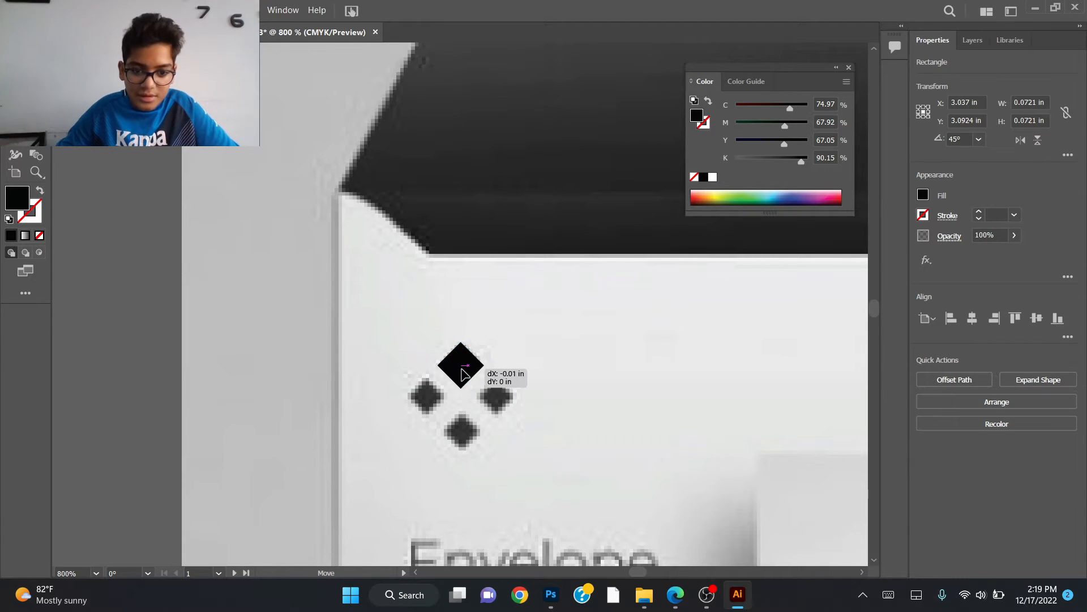
left_click_drag(461, 364, 461, 365)
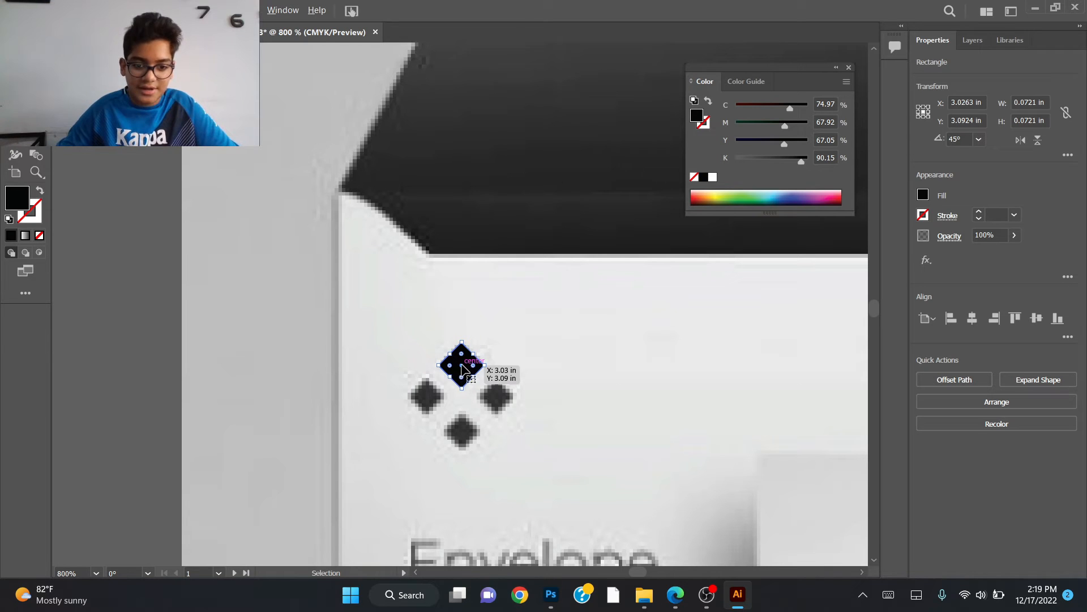
left_click_drag(461, 366, 461, 431)
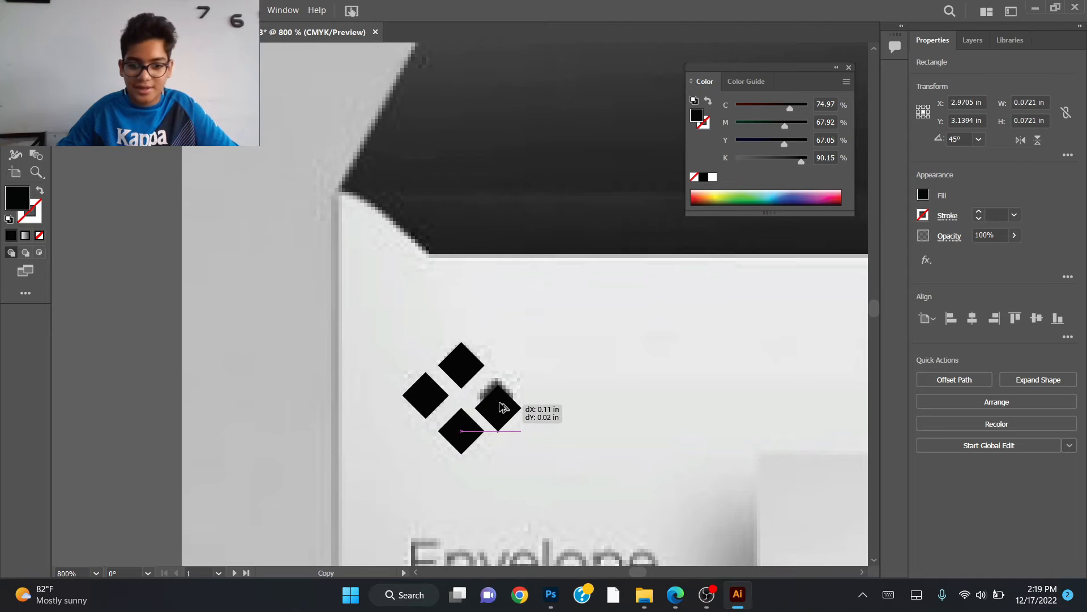
left_click_drag(499, 408, 498, 398)
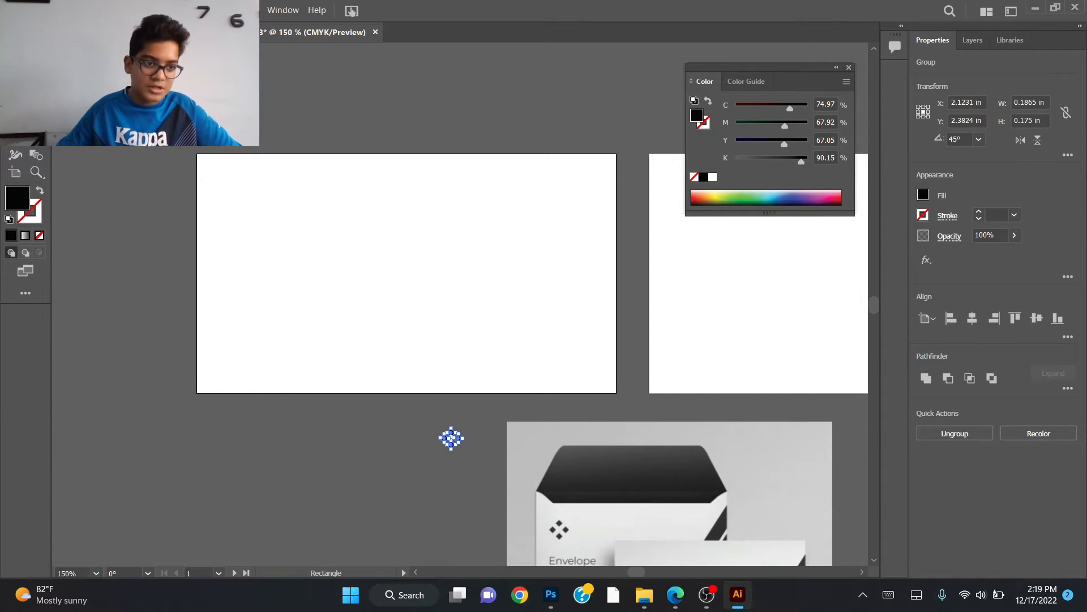
Cover the first artboard with a light gray #D6D6D6 rectangle and view the second artboard
left_click_drag(197, 155, 409, 283)
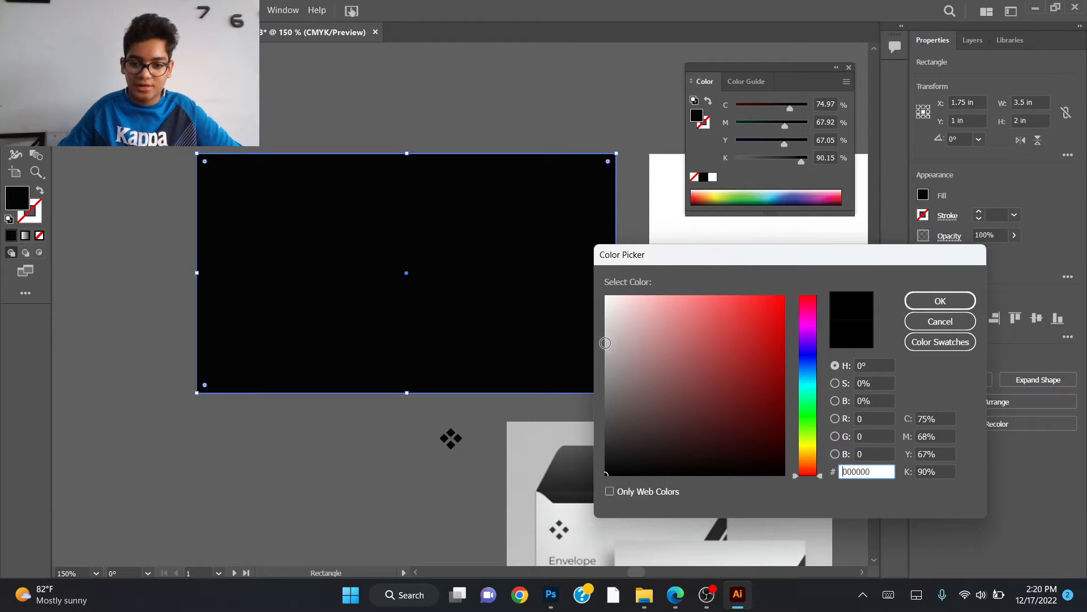
left_click(602, 321)
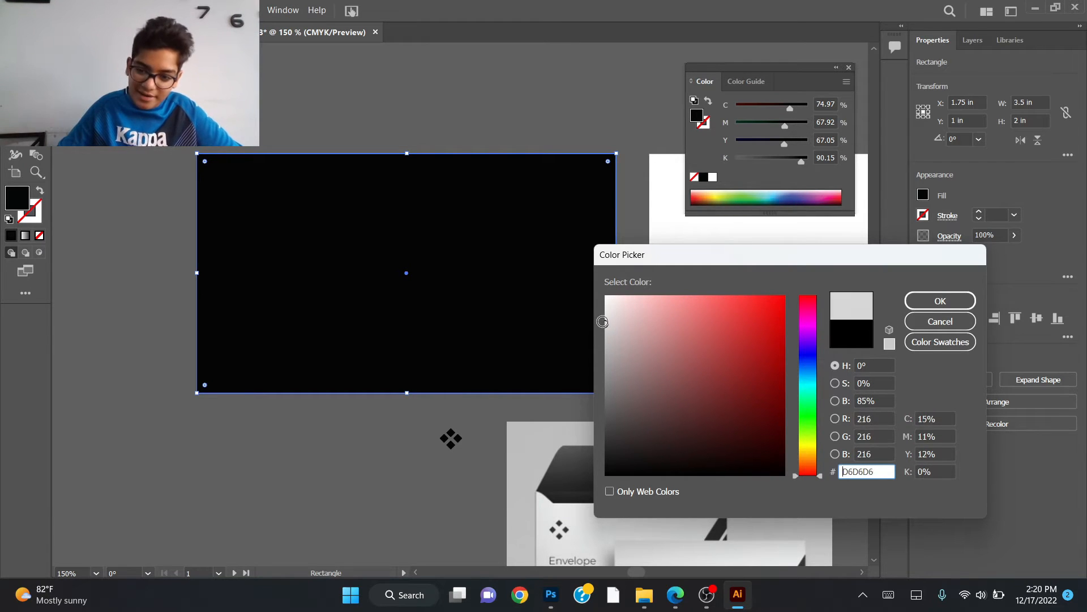
left_click(939, 300)
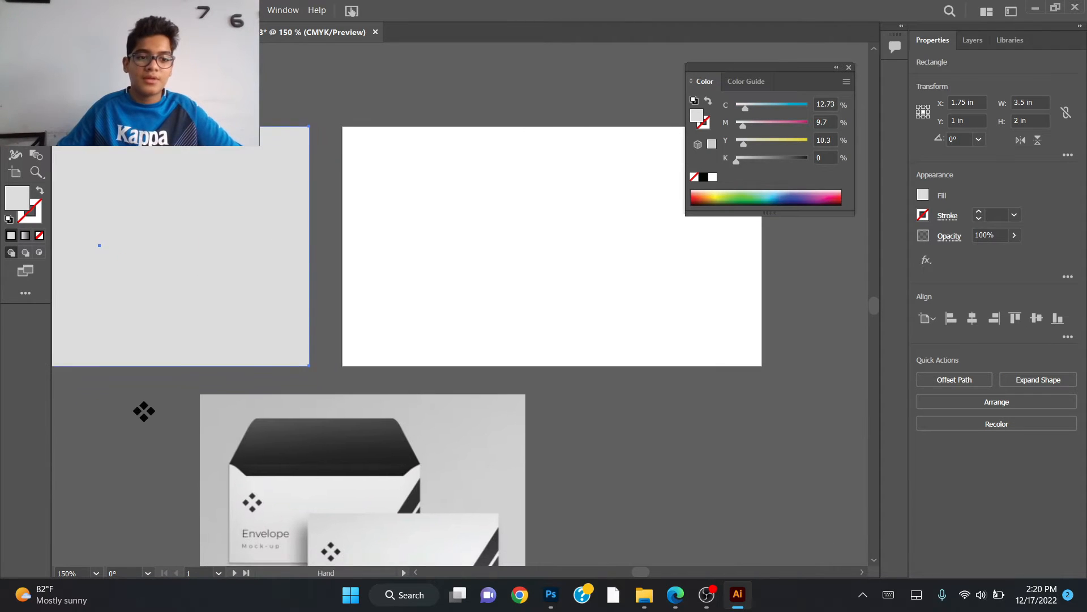
left_click_drag(551, 246, 611, 219)
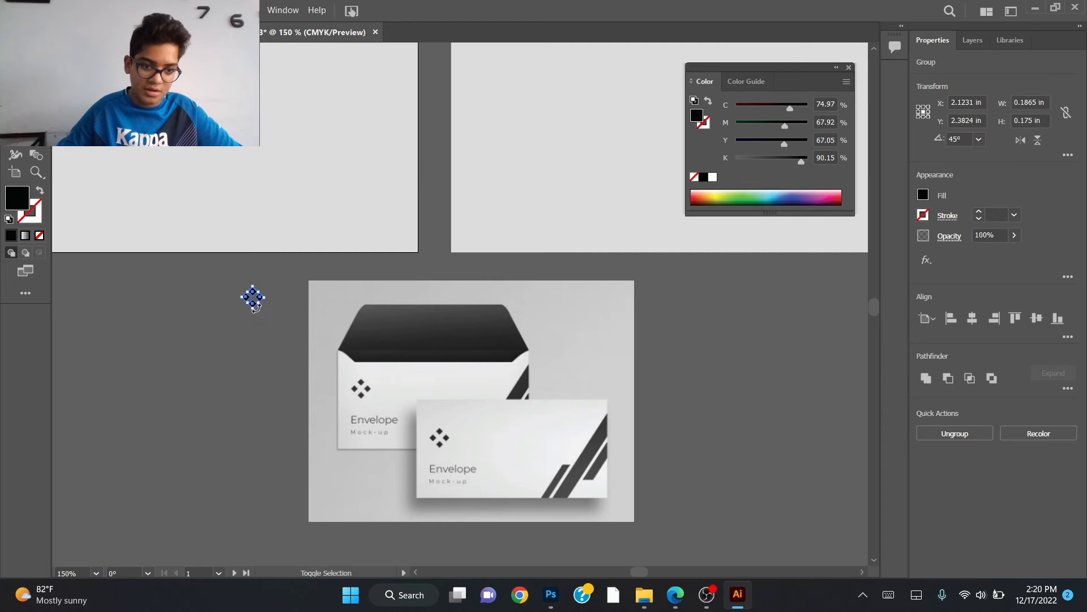
Move the grouped diamond logo into the first artboard's upper-left corner
left_click_drag(253, 298, 465, 409)
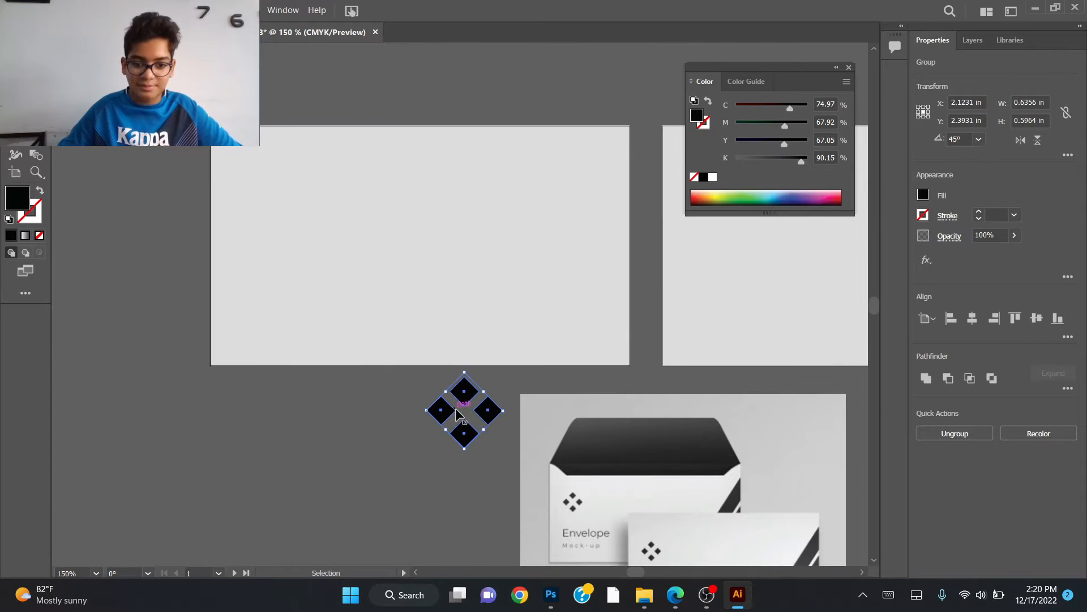
left_click_drag(464, 409, 297, 222)
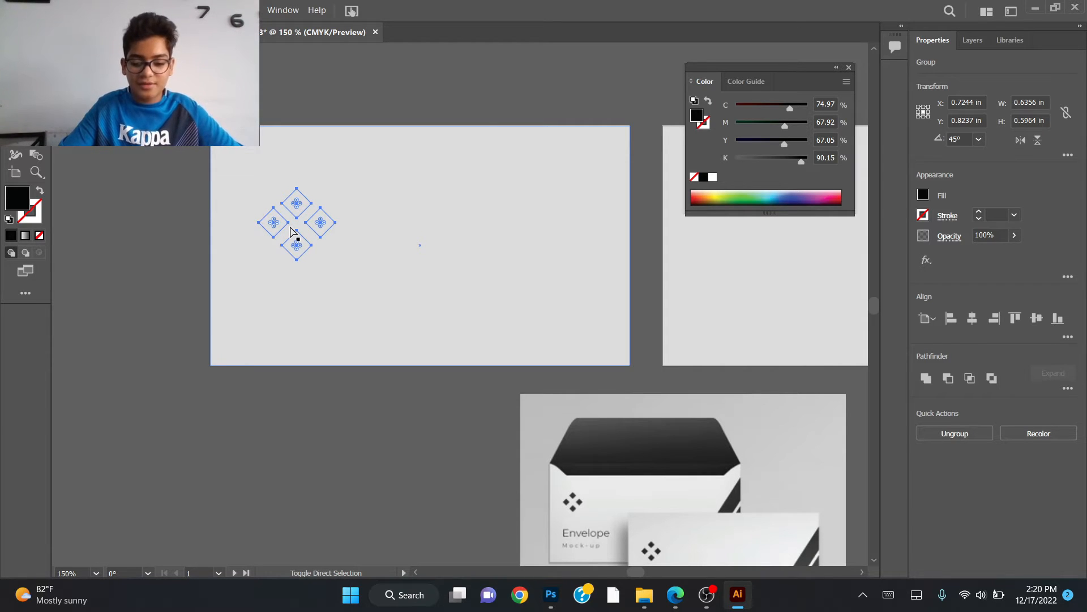
left_click_drag(297, 223, 282, 208)
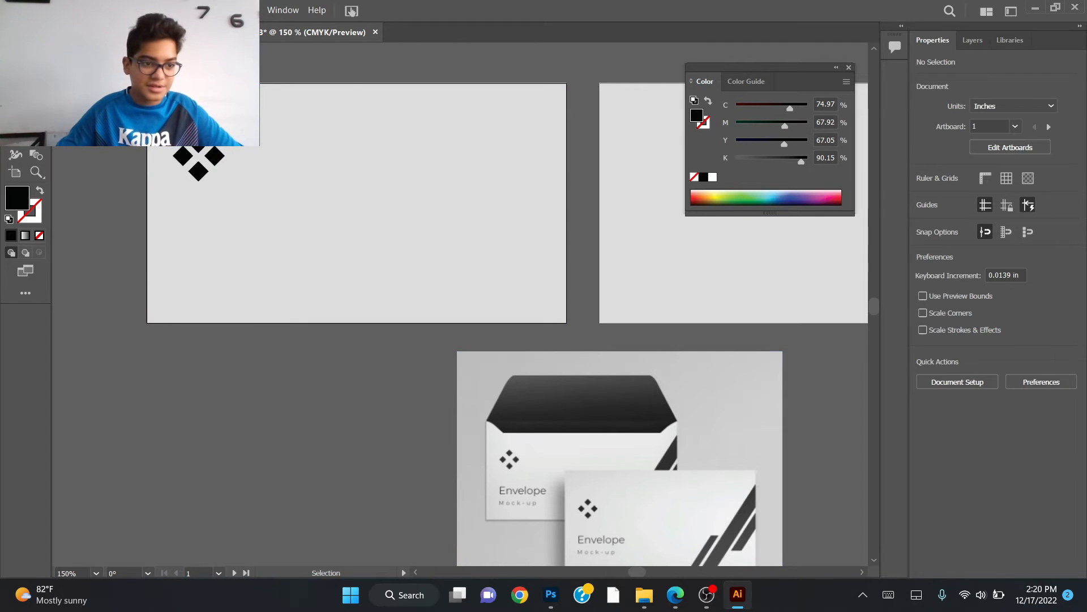
Draw a black 3.5 in wide band across the top of the first artboard
left_click_drag(260, 83, 500, 138)
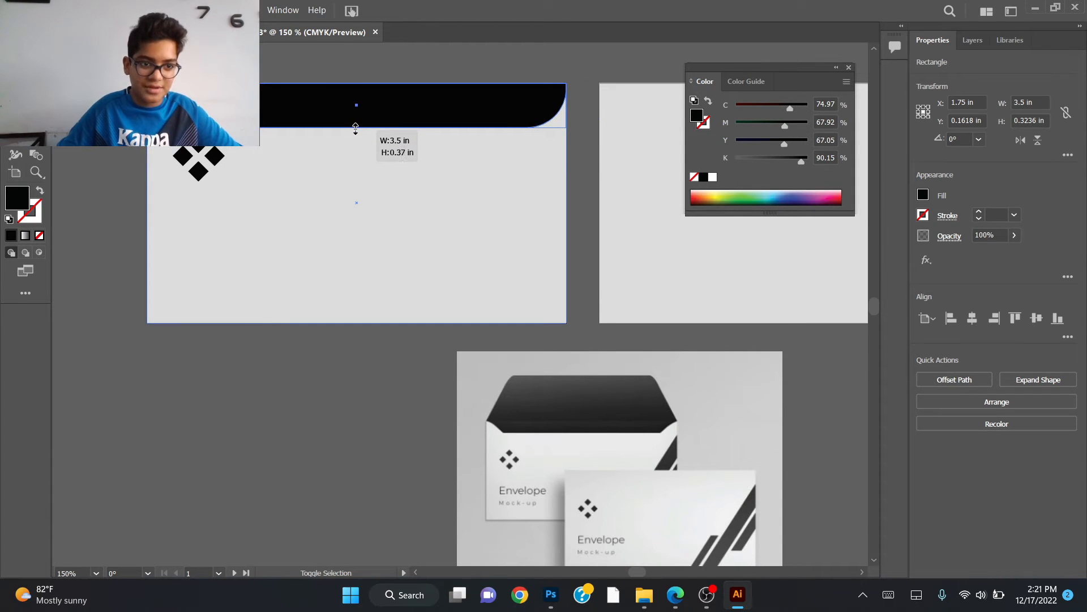
left_click_drag(355, 127, 356, 132)
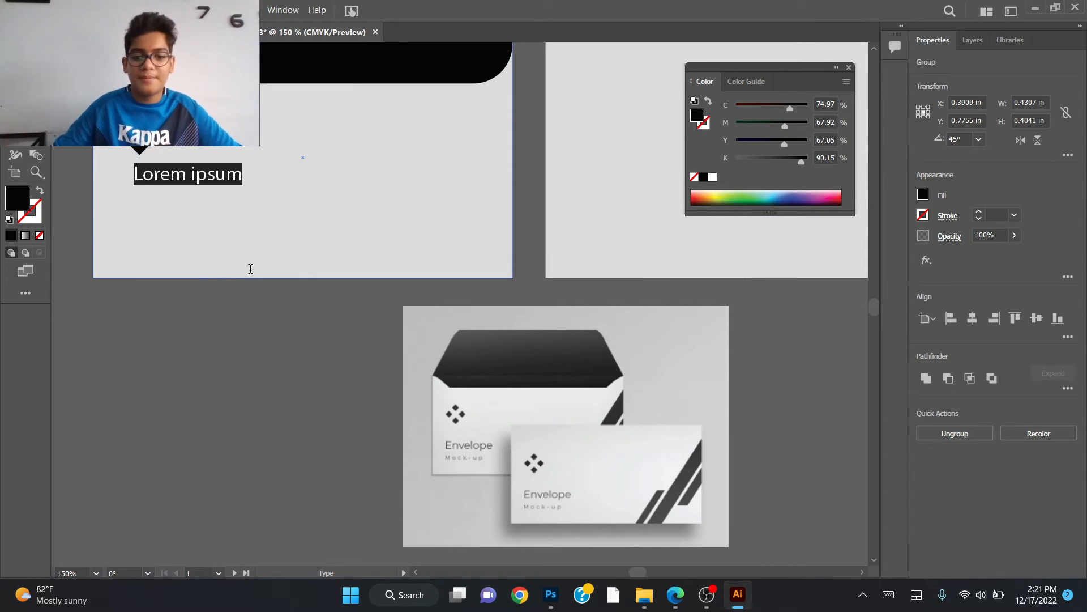
Enter the text 'Envelope', move it below the diamond logo and enlarge it slightly
type("En")
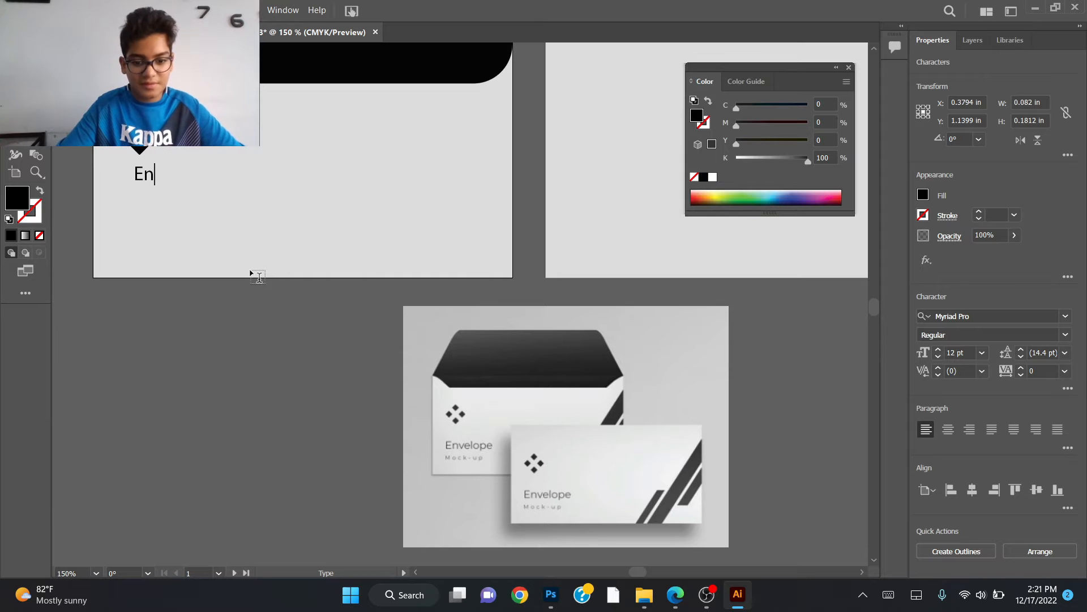
type("v")
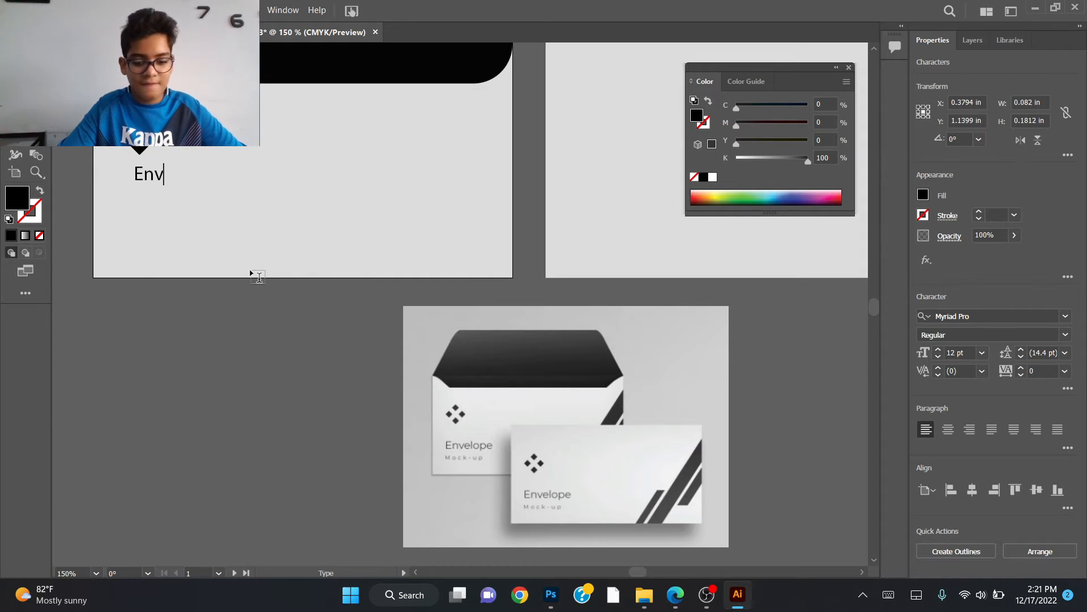
type("elp")
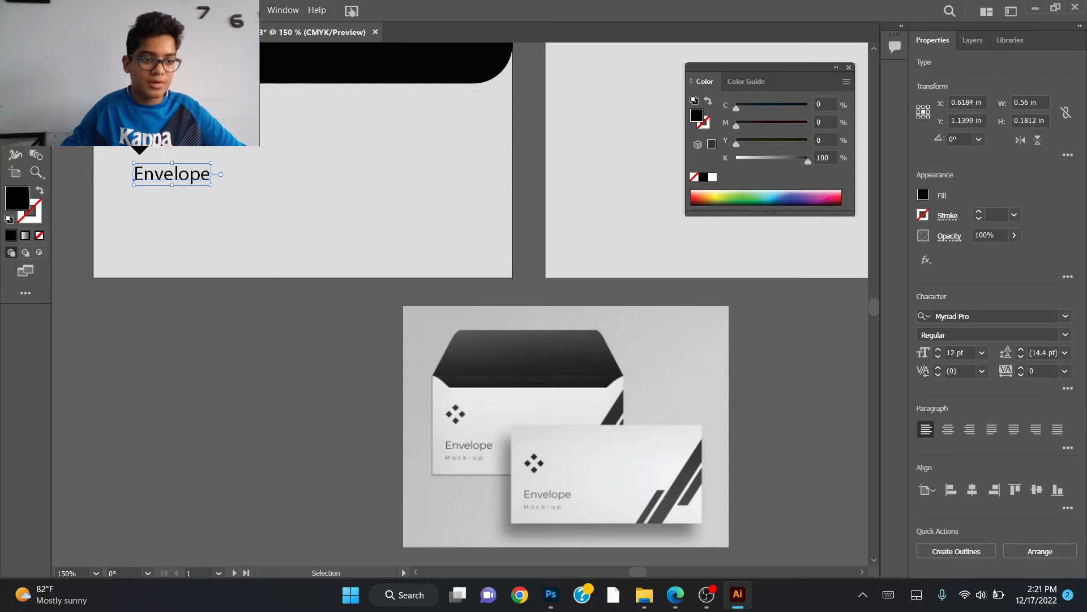
left_click_drag(171, 174, 159, 186)
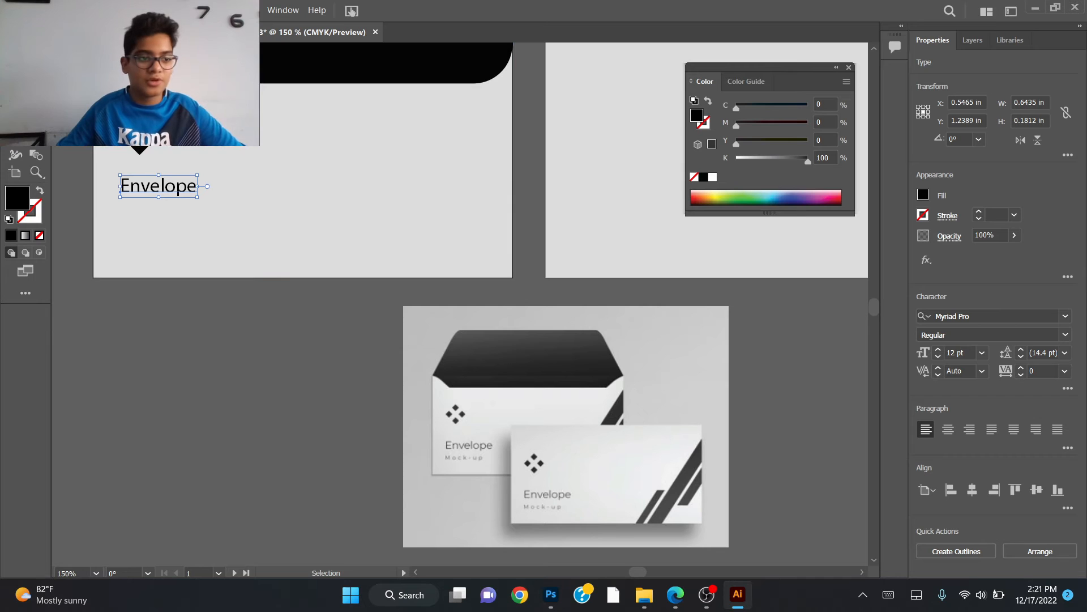
left_click_drag(159, 185, 147, 192)
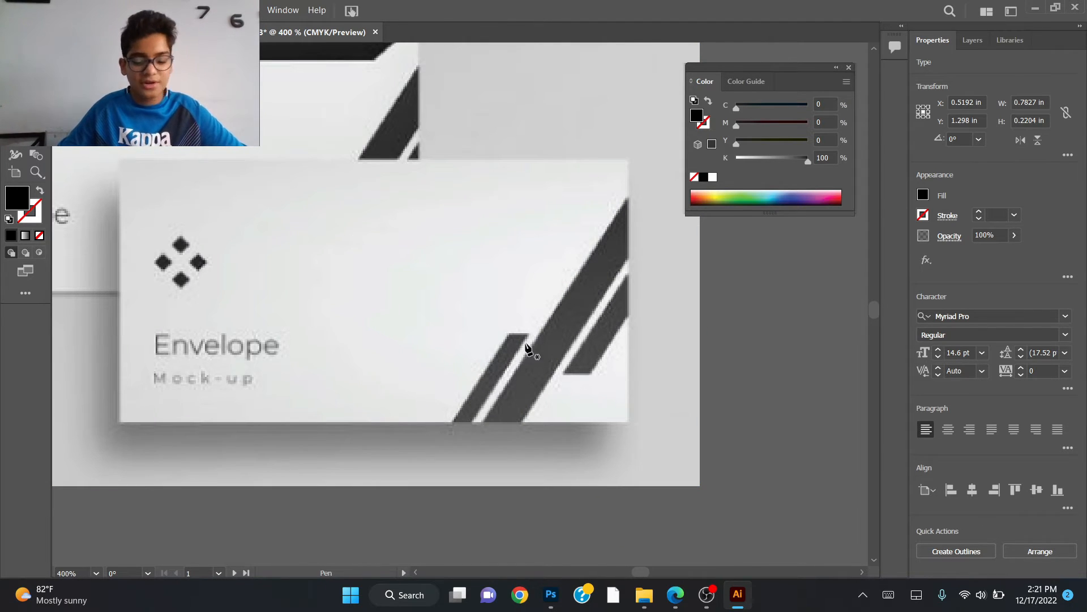
Trace a diagonal stripe outline over the reference mockup with the Pen tool
left_click(509, 340)
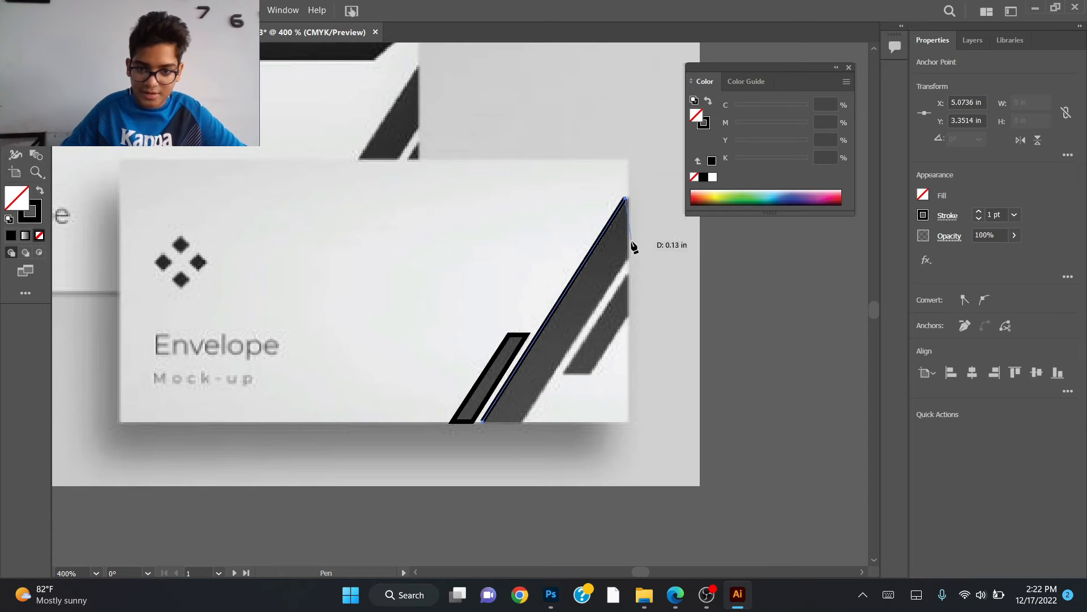
left_click(492, 431)
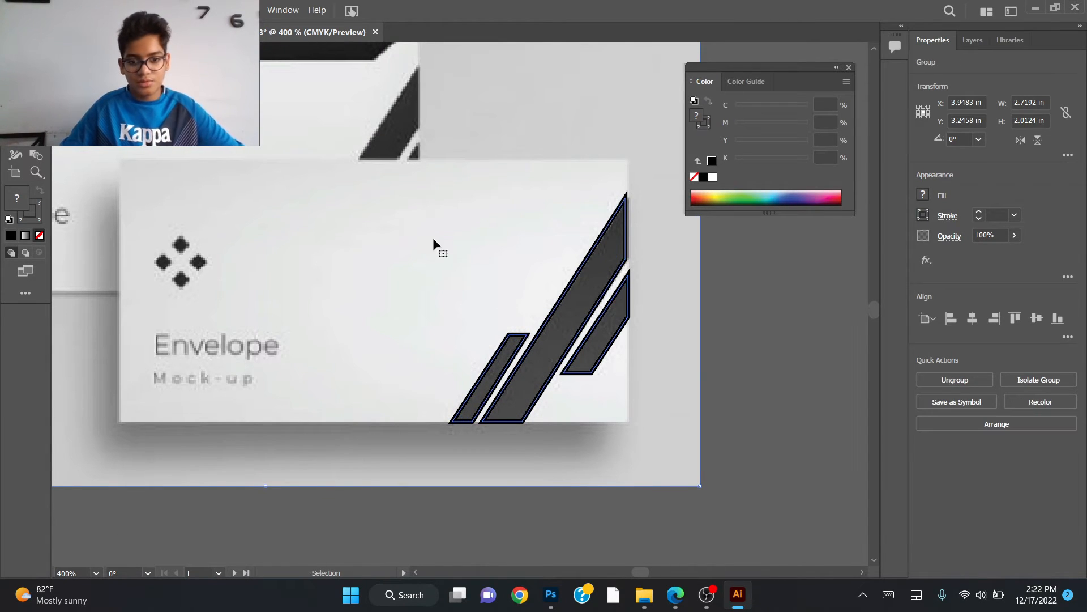
mouse_move(555, 317)
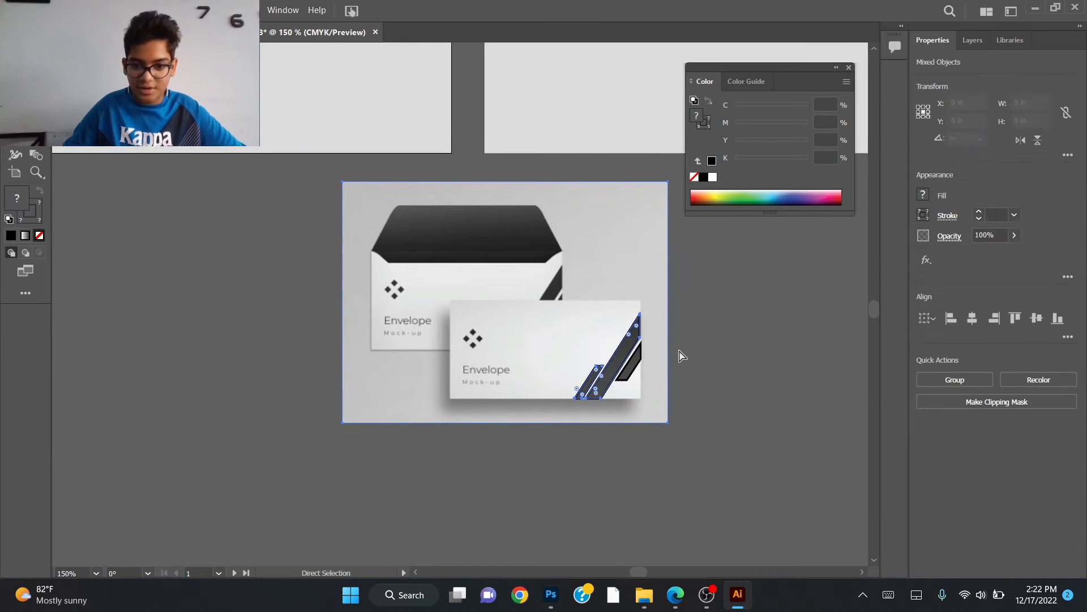
Move the black stripe group onto the first envelope's lower right and scale it up
left_click_drag(611, 360, 725, 364)
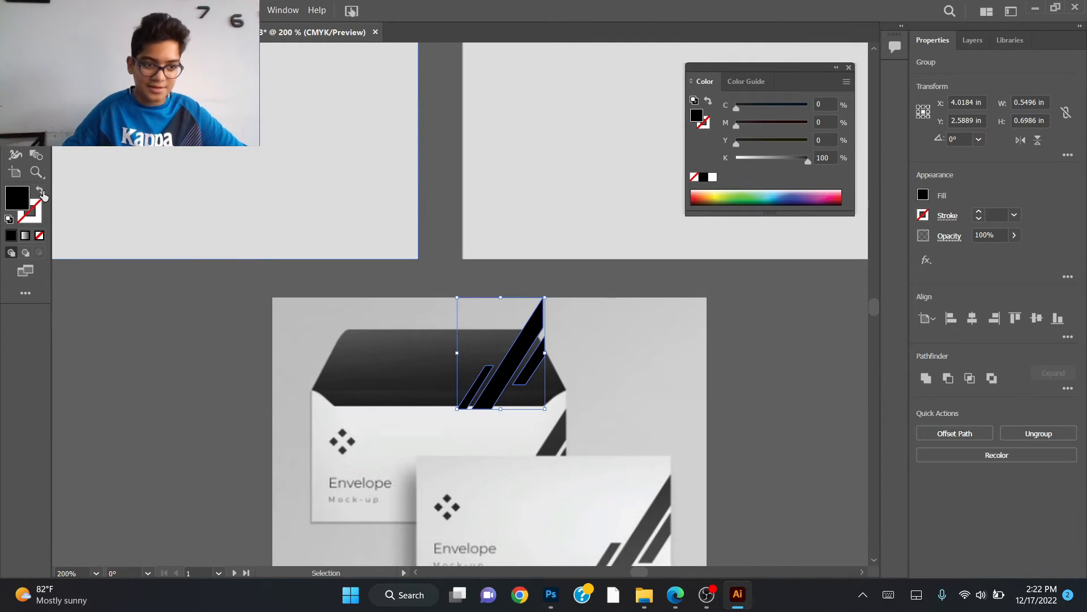
left_click_drag(499, 354, 326, 180)
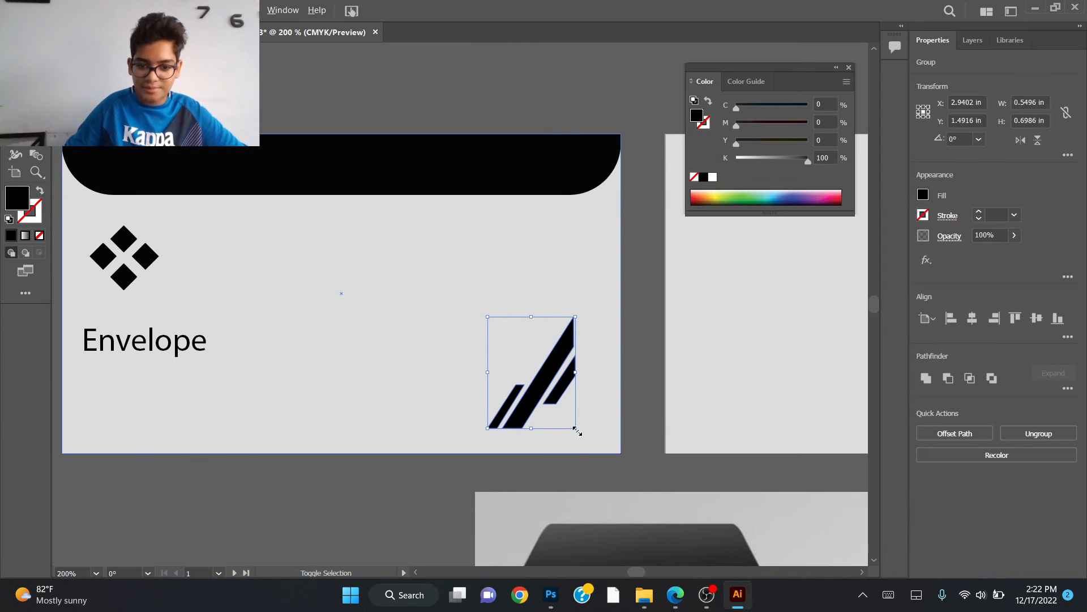
left_click_drag(577, 431, 552, 403)
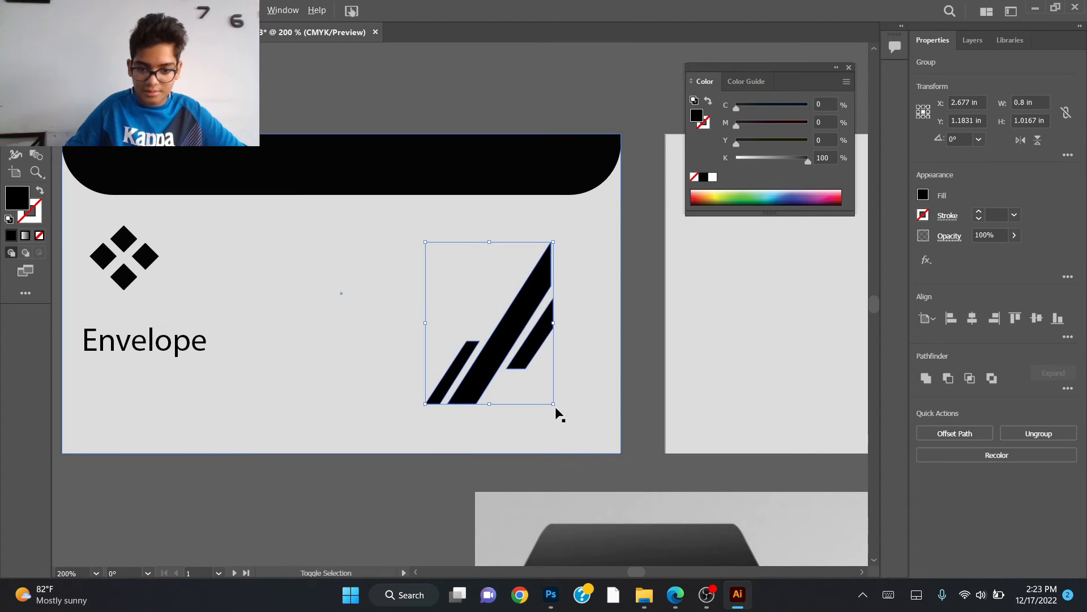
left_click_drag(553, 403, 585, 444)
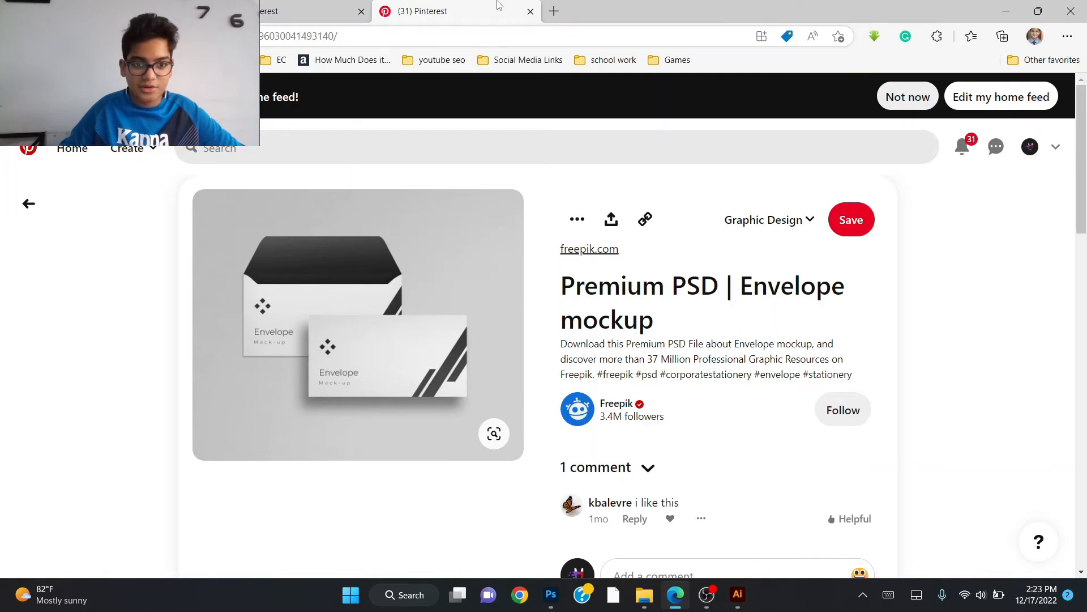
Search for a YouTube logo in a new Edge tab and copy a red logo image
left_click(552, 12)
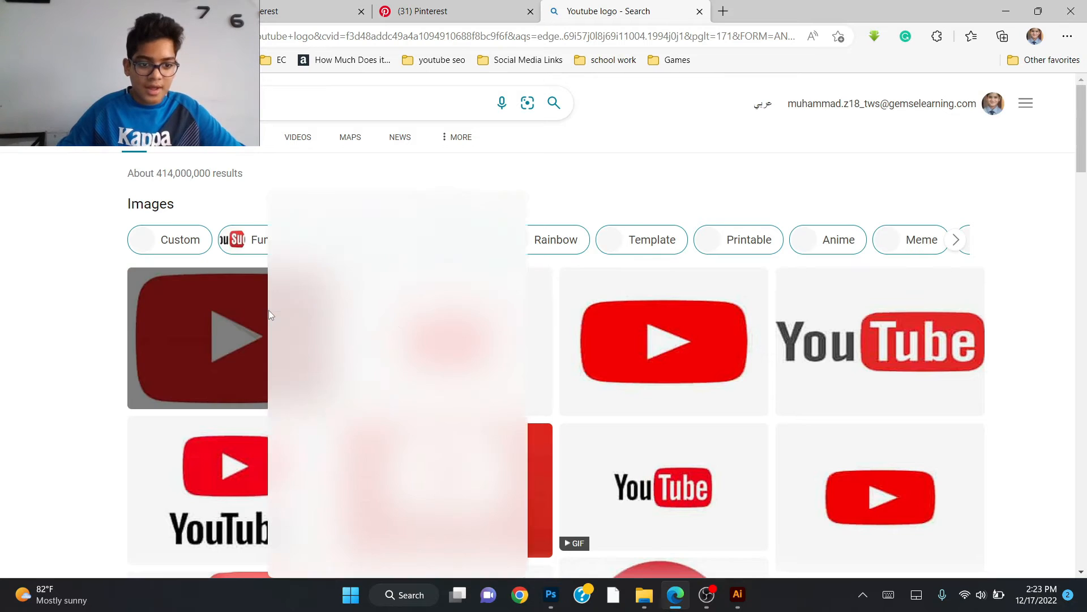
left_click(454, 11)
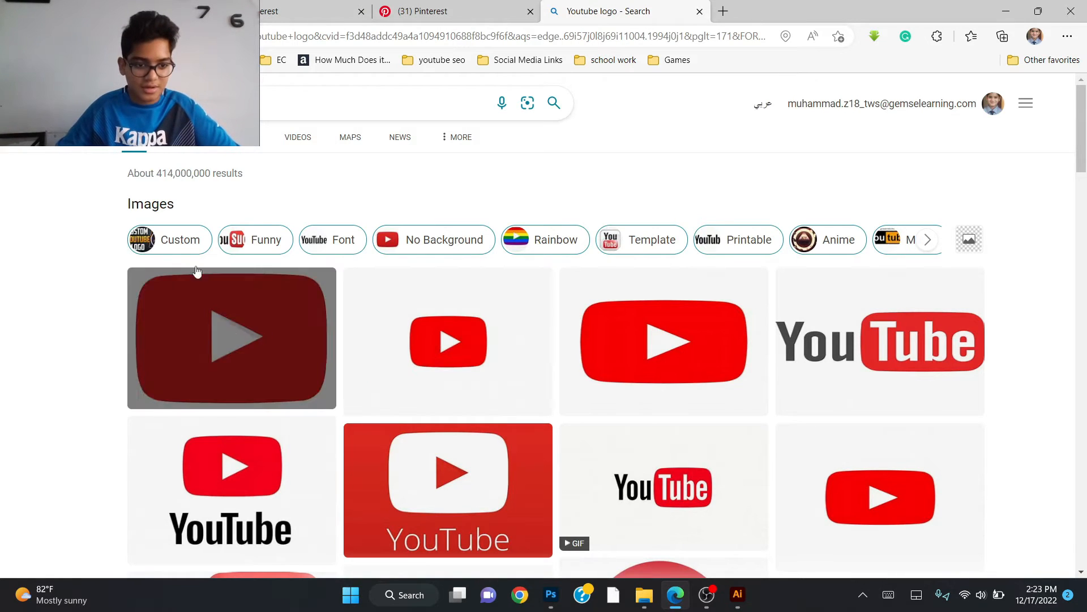
key("Win+Shift+S")
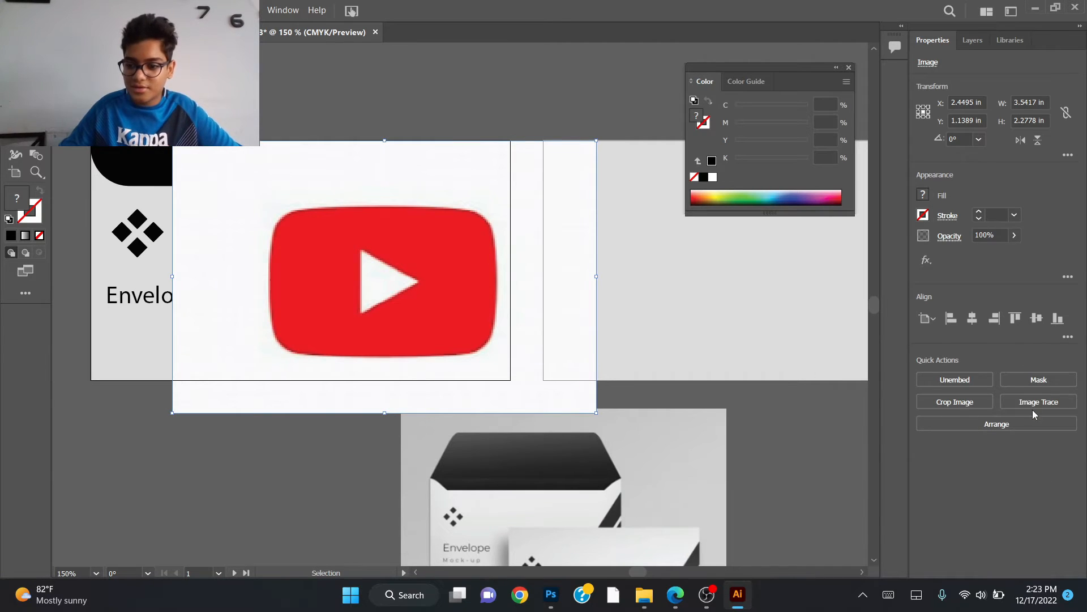
Check the Image Trace presets without tracing, then select the pasted YouTube logo
left_click(1038, 401)
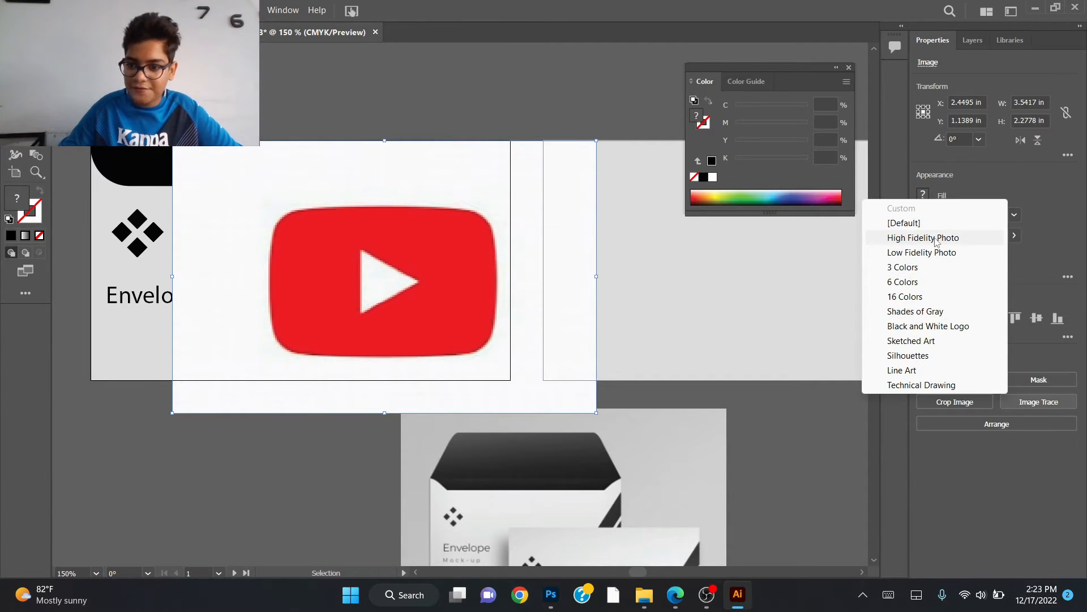
left_click(923, 237)
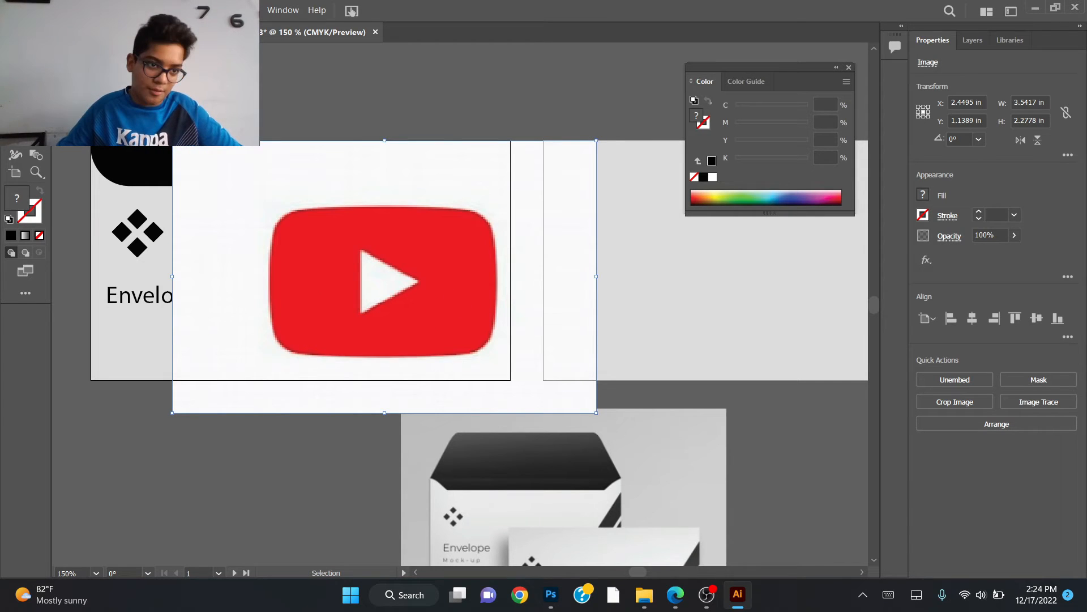
left_click(301, 351)
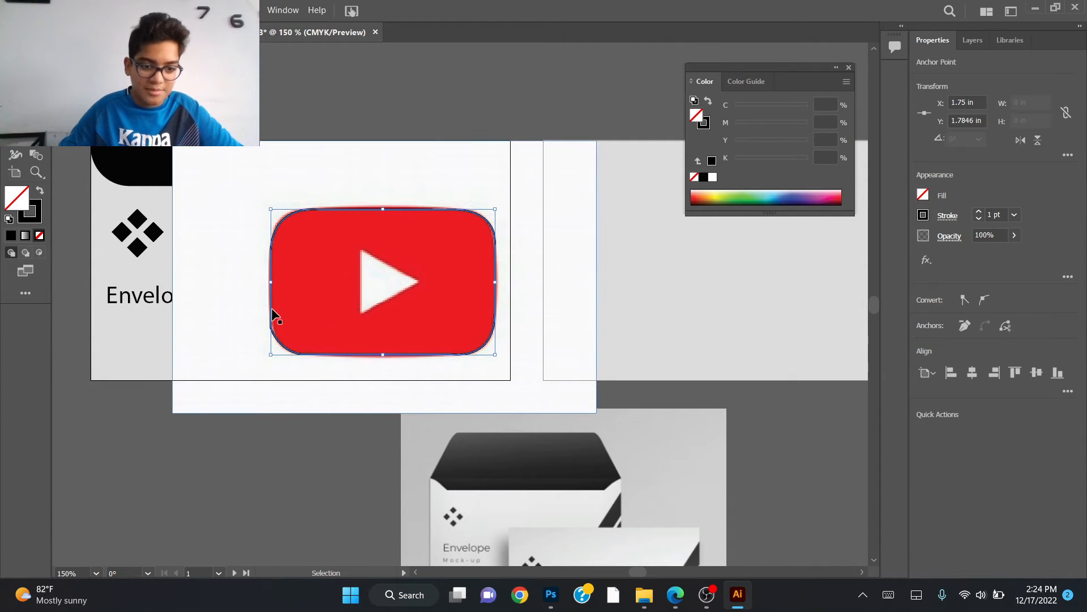
mouse_move(289, 232)
type("S")
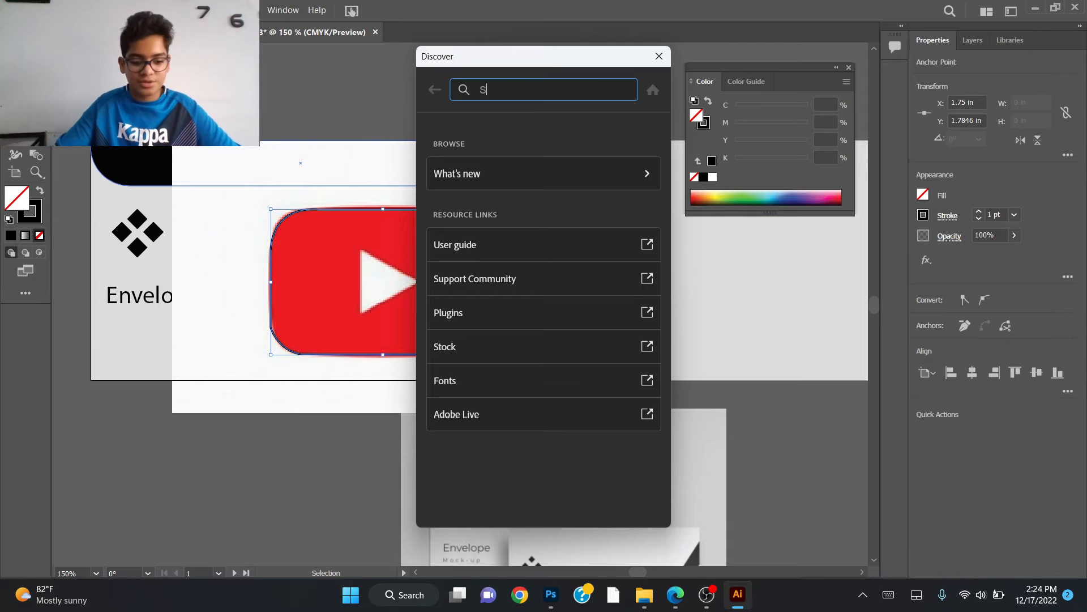
Find the Smooth Tool via Discover and brush along the logo's rounded outline
type("mo")
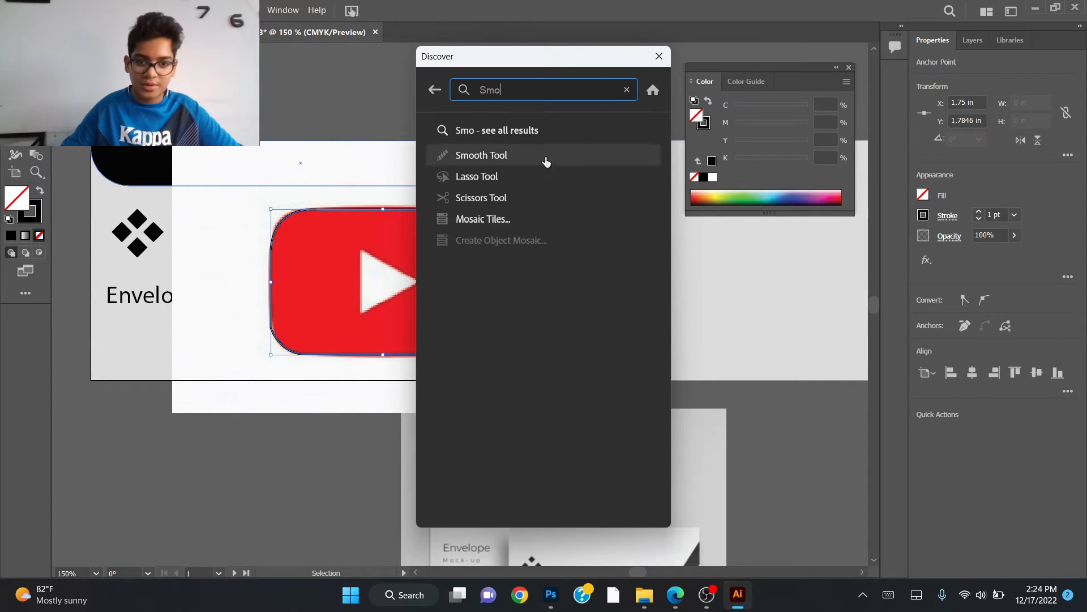
left_click(481, 155)
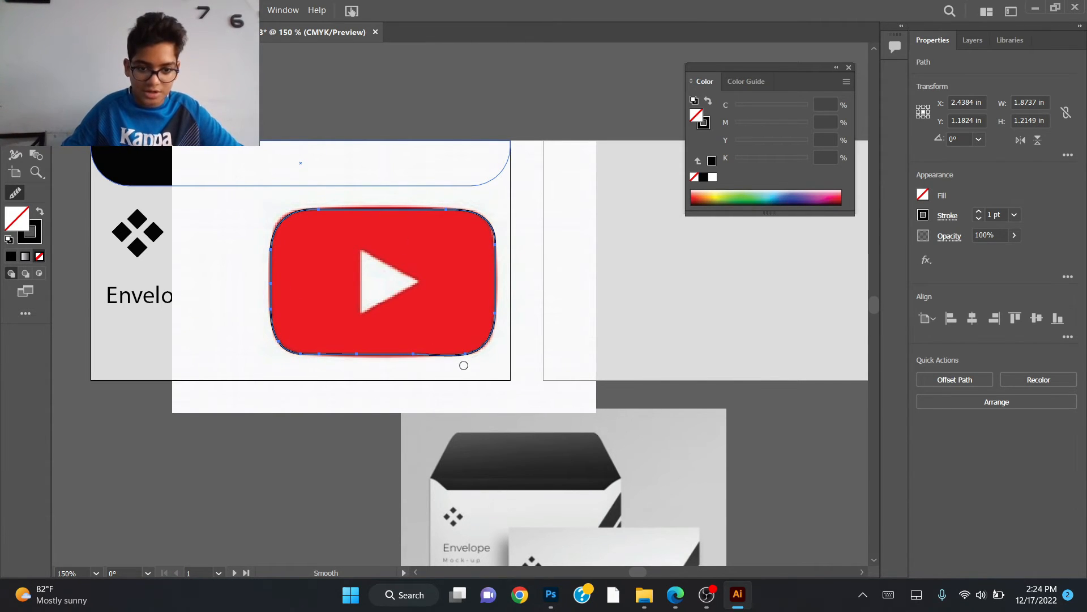
left_click_drag(464, 366, 351, 351)
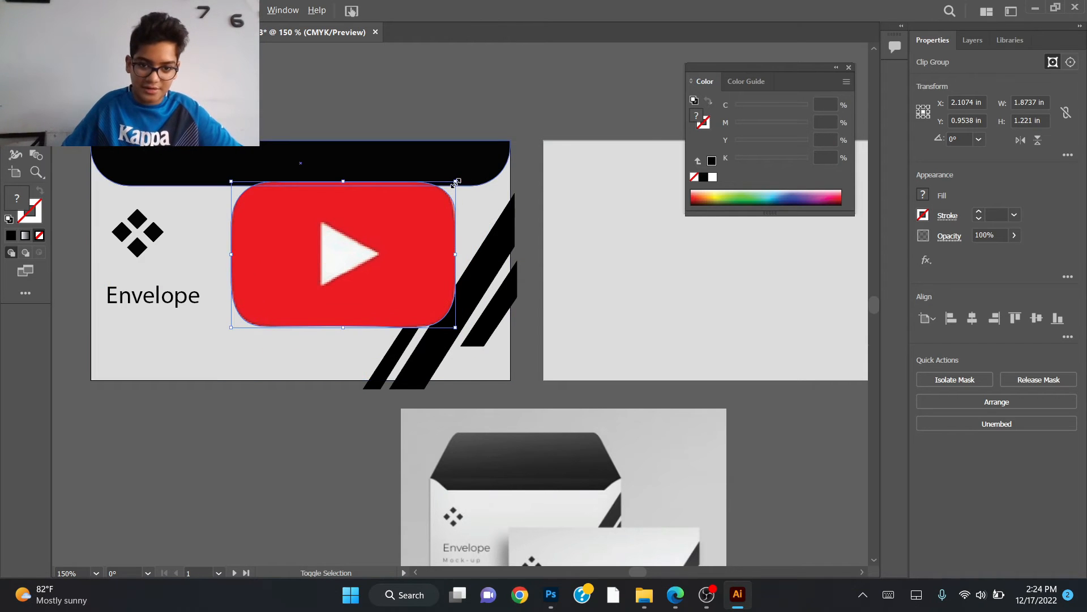
Shrink the clipped YouTube logo and position it level with the diamond near the envelope centre
left_click_drag(455, 181, 380, 222)
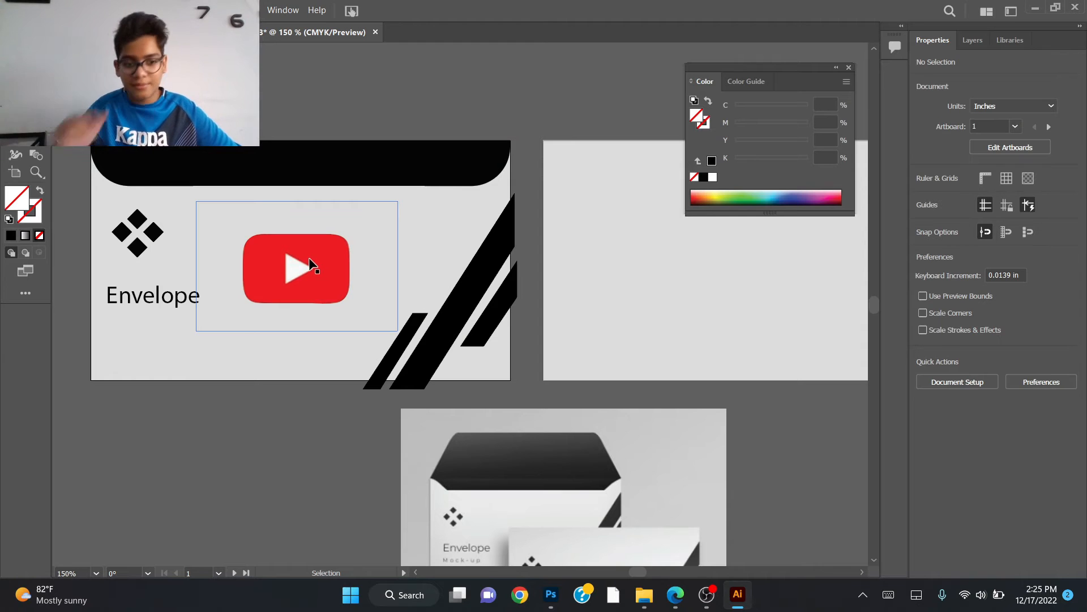
left_click_drag(295, 268, 300, 270)
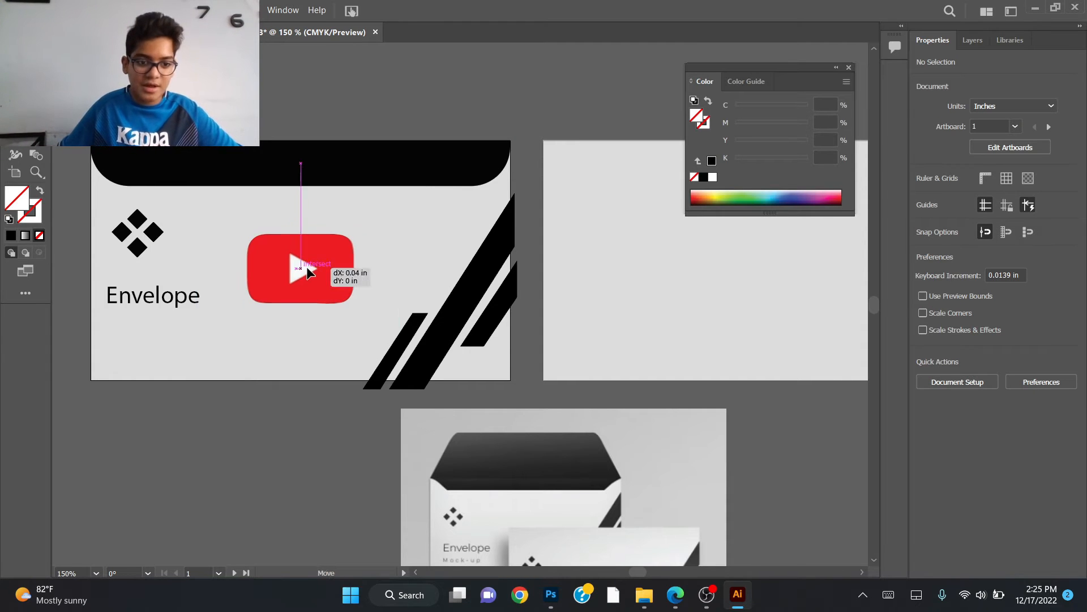
left_click(301, 268)
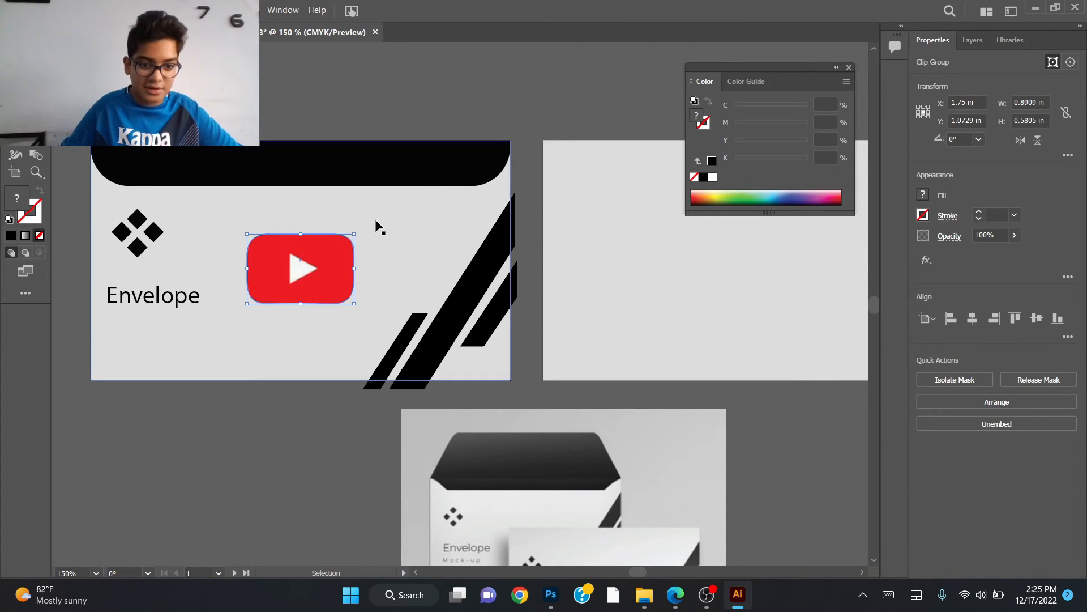
left_click_drag(300, 269, 294, 253)
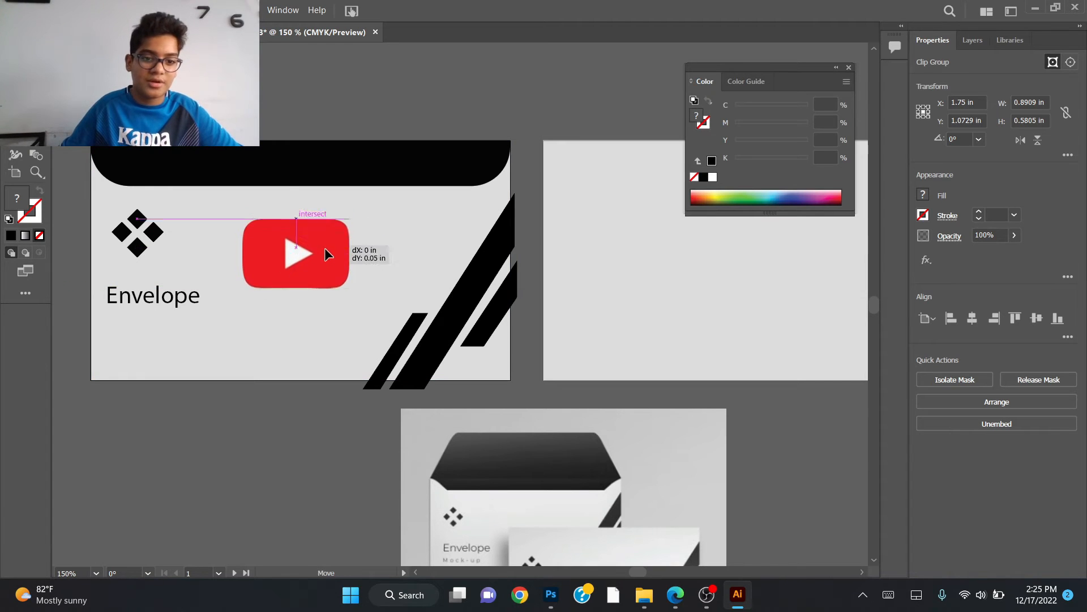
left_click_drag(327, 255, 317, 281)
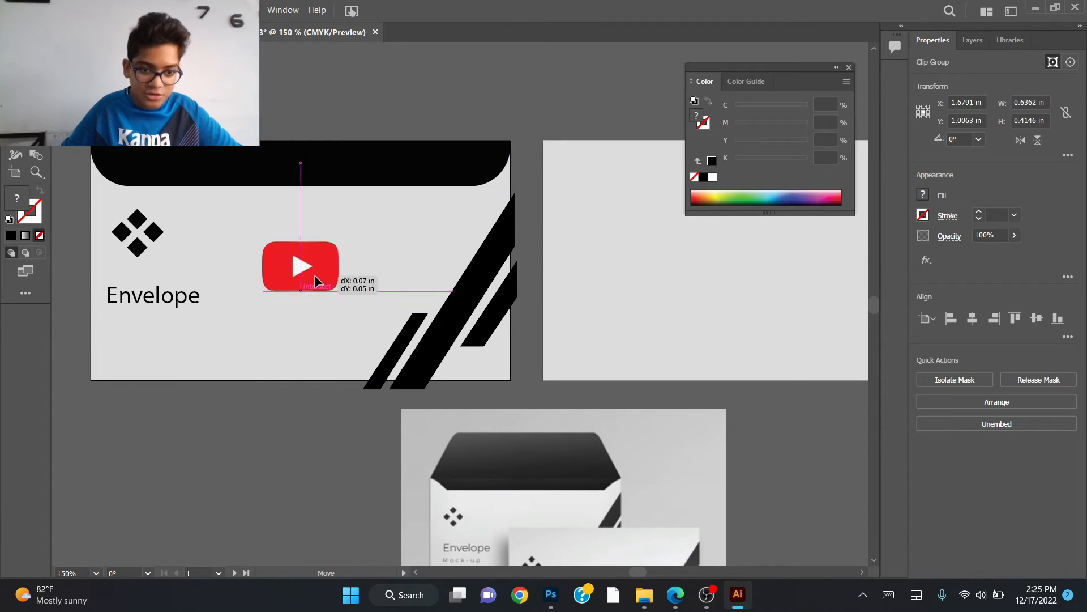
left_click(371, 261)
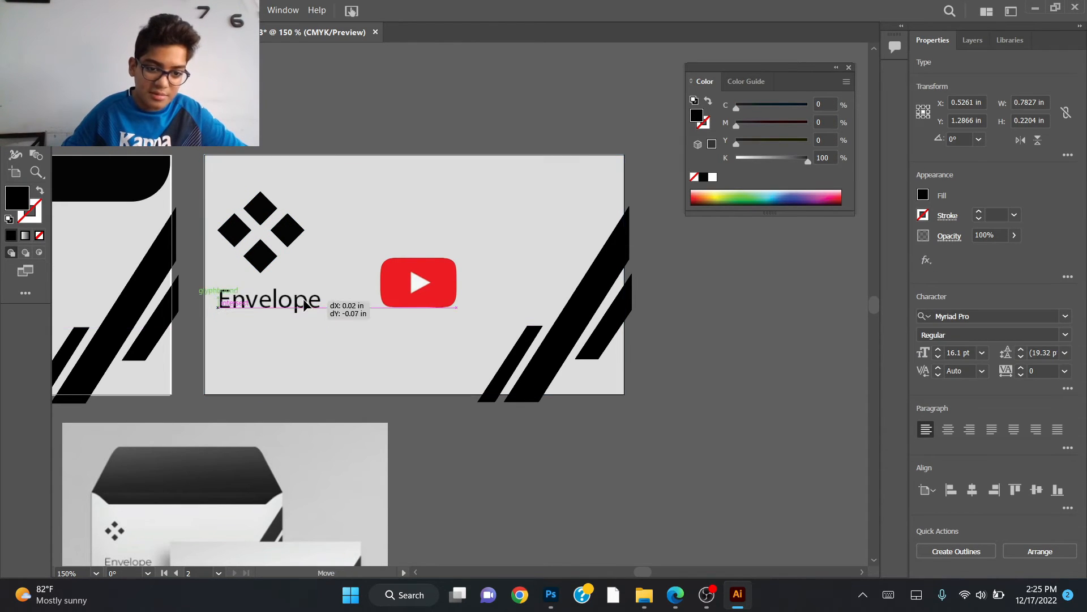
Move the second artboard's YouTube logo up beside the diamond logo
left_click_drag(418, 282, 398, 240)
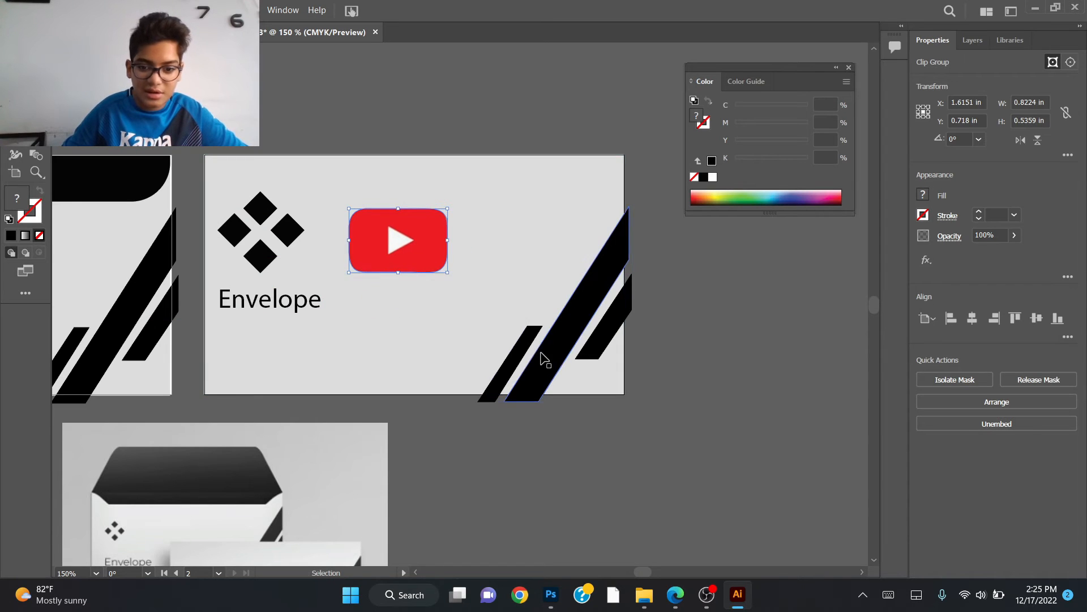